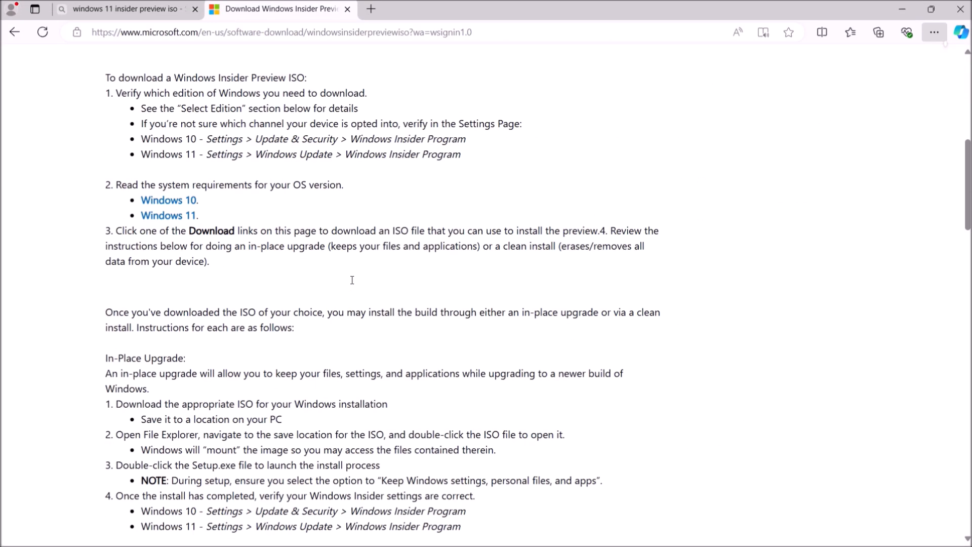
# Choose the Windows 11 Release Preview Channel edition and English International as the ISO language
pyautogui.scroll(-3)
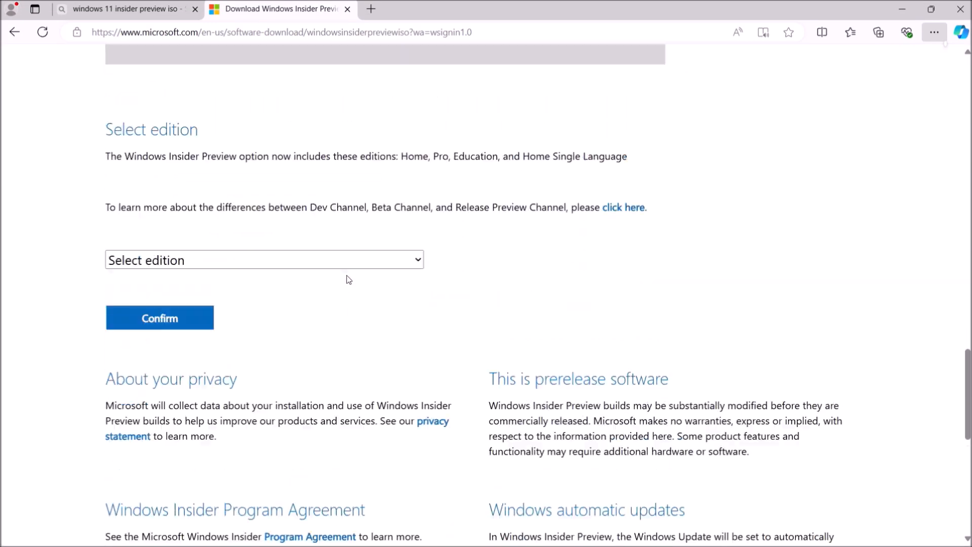
pyautogui.click(265, 259)
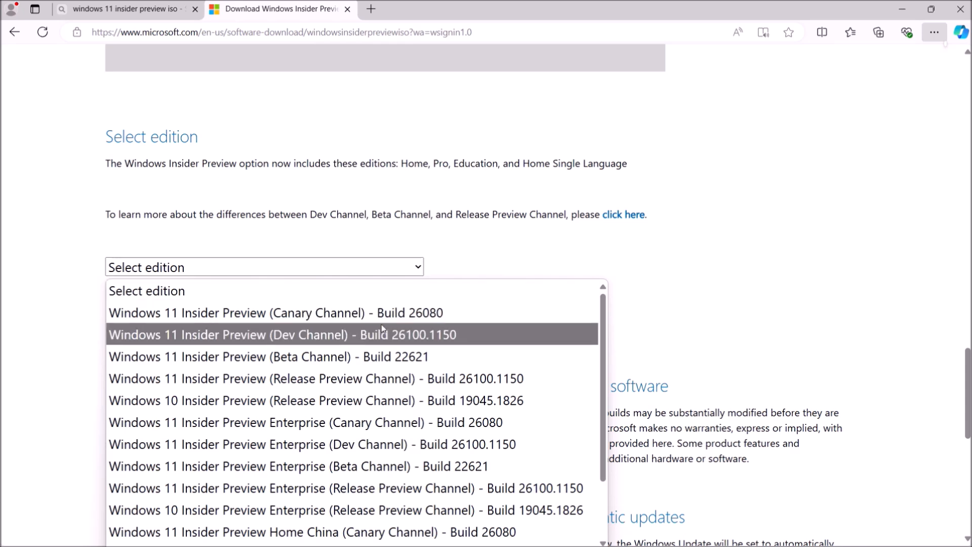
pyautogui.click(316, 379)
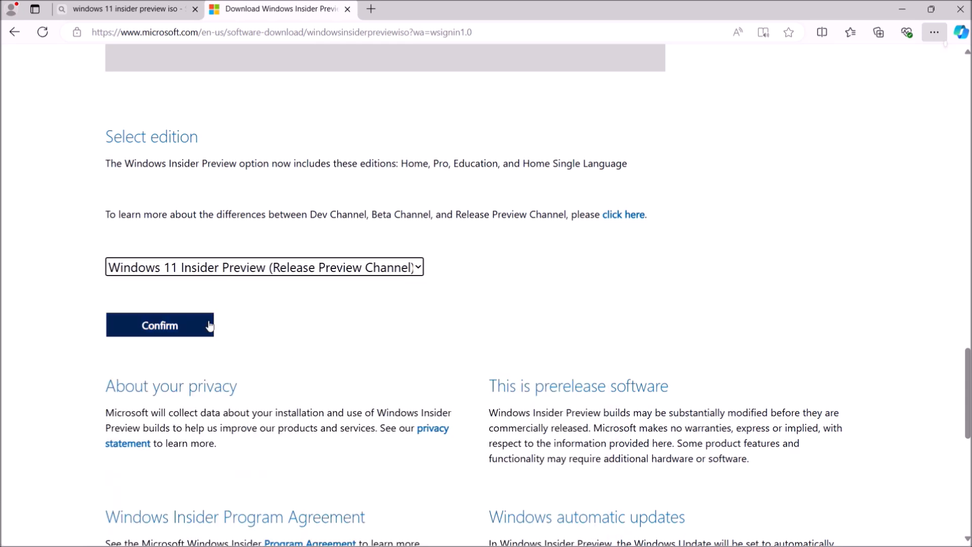
pyautogui.click(160, 325)
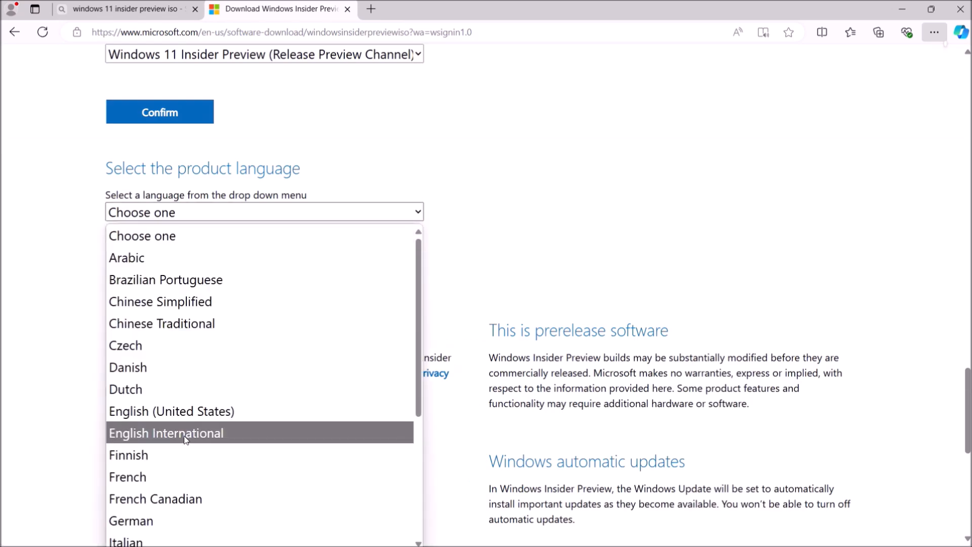
pyautogui.click(166, 433)
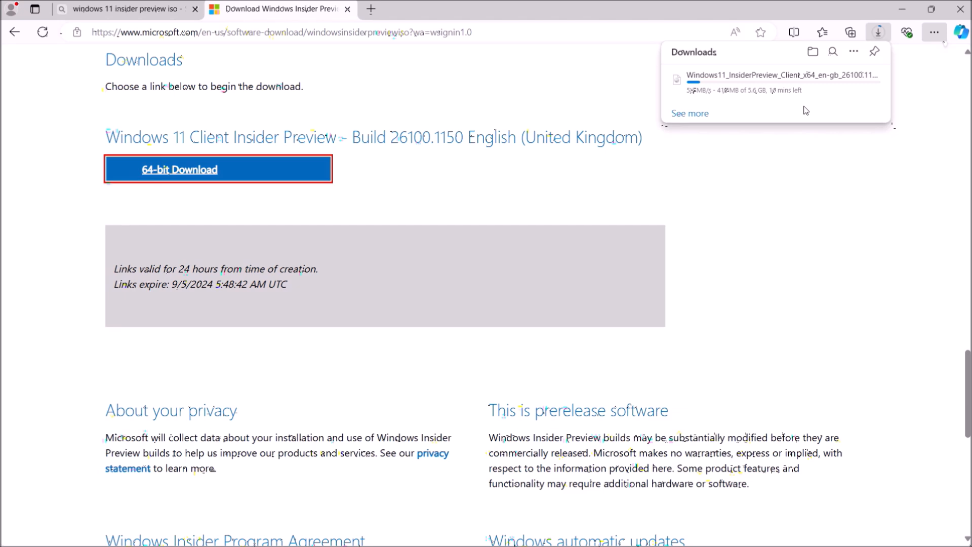
pyautogui.moveTo(559, 380)
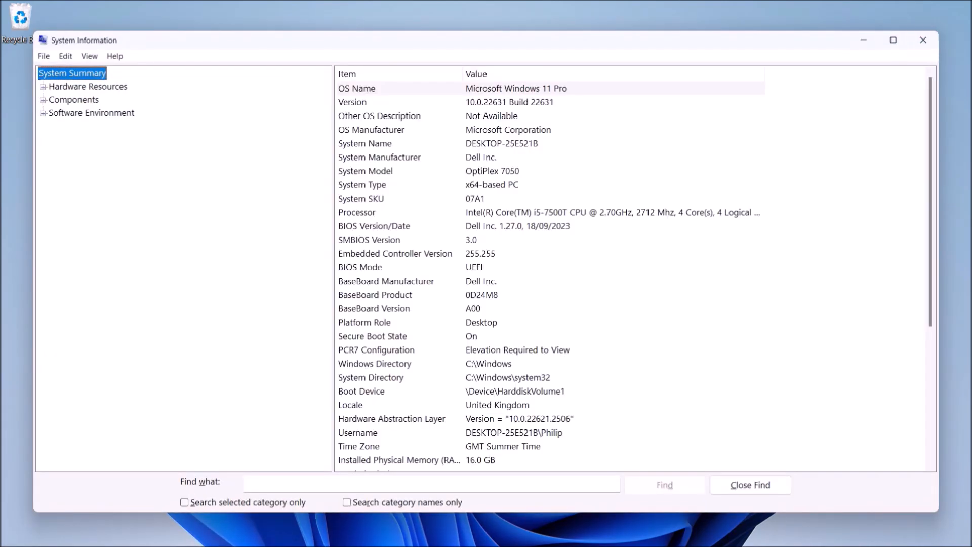
pyautogui.click(379, 157)
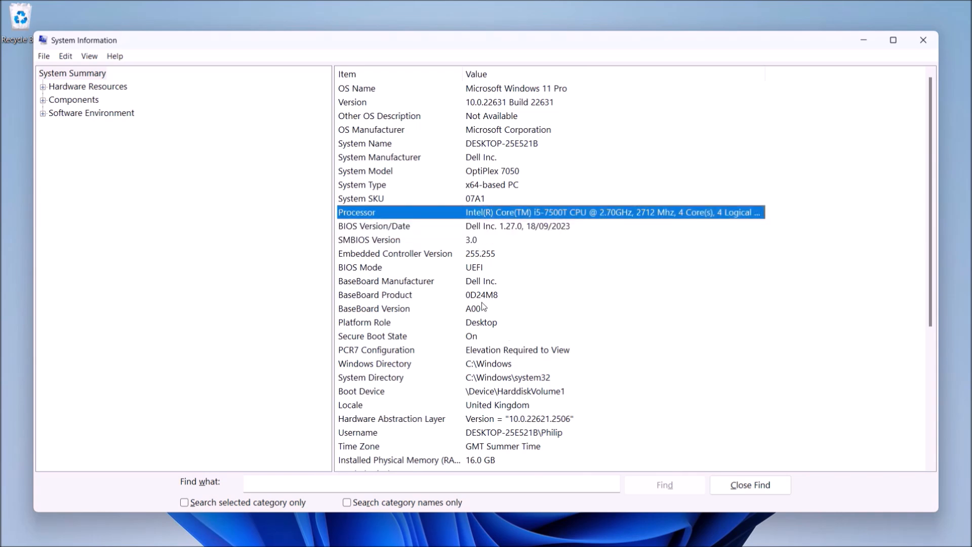
pyautogui.click(380, 268)
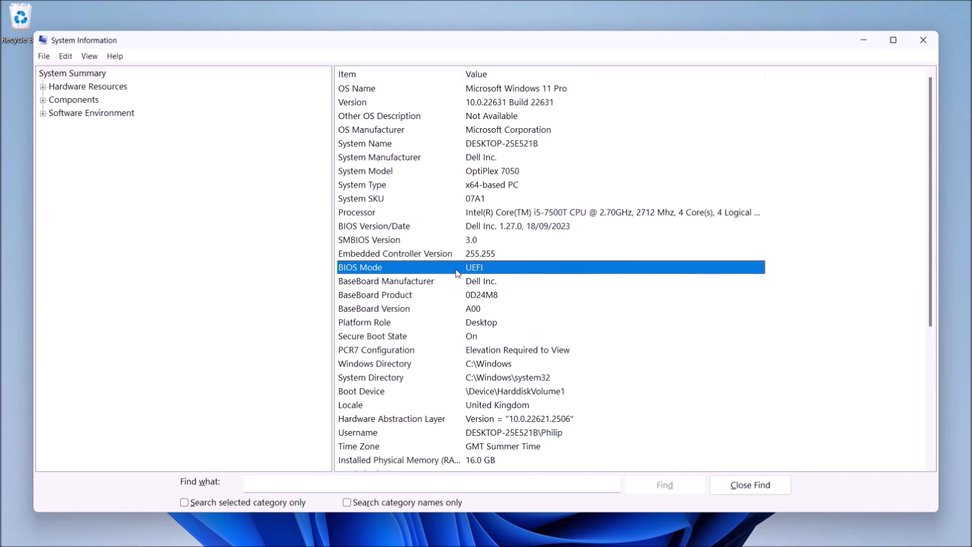
pyautogui.click(922, 40)
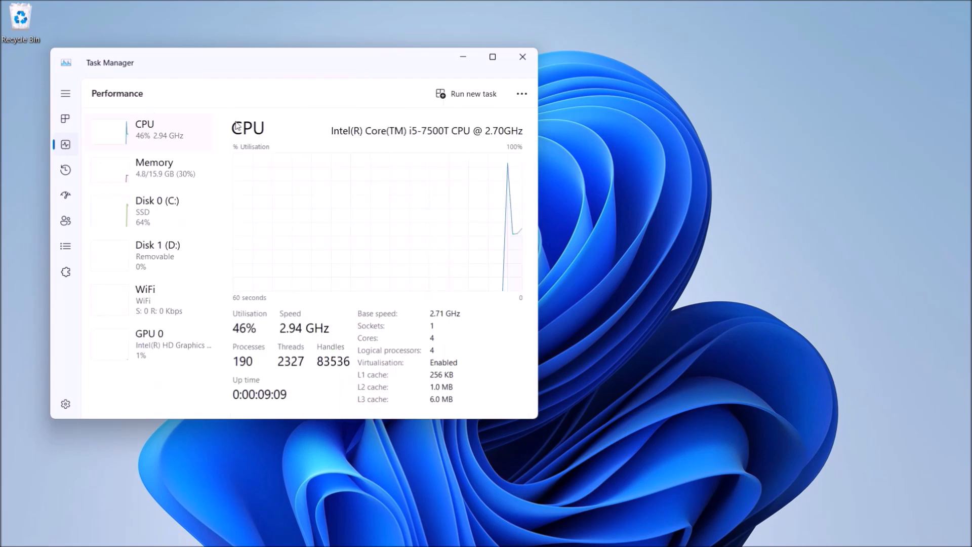
# View Disk 0 and GPU 0 performance details, then confirm version 23H2 in About Windows
pyautogui.click(157, 208)
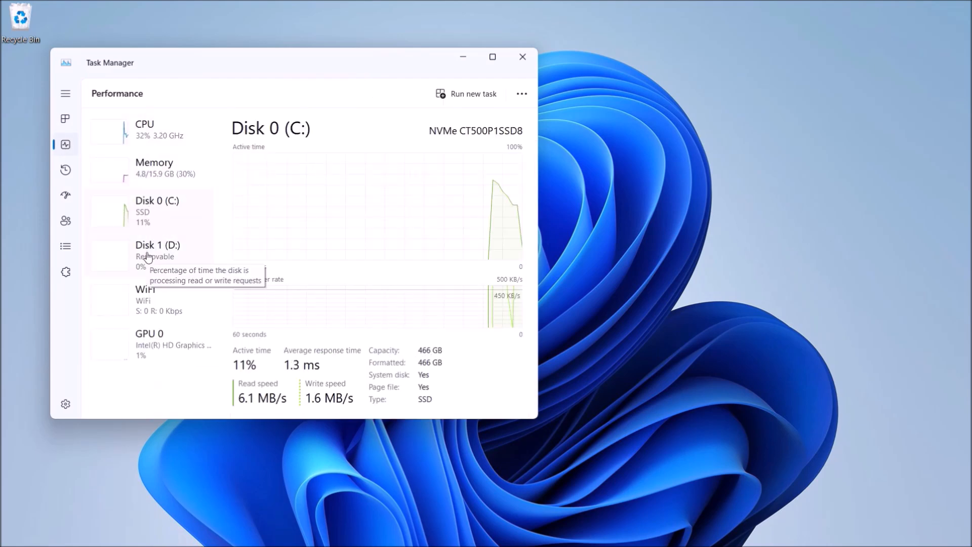
pyautogui.click(149, 344)
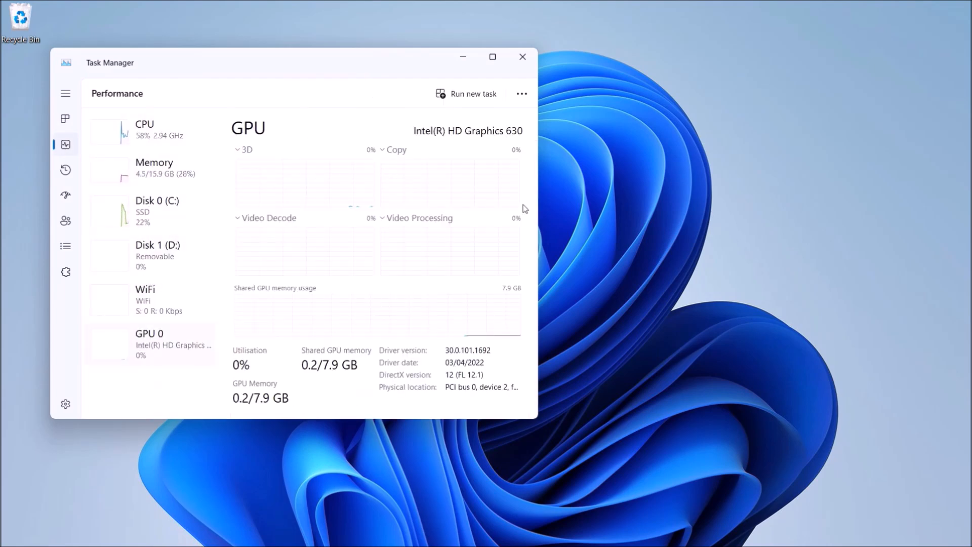
pyautogui.click(523, 57)
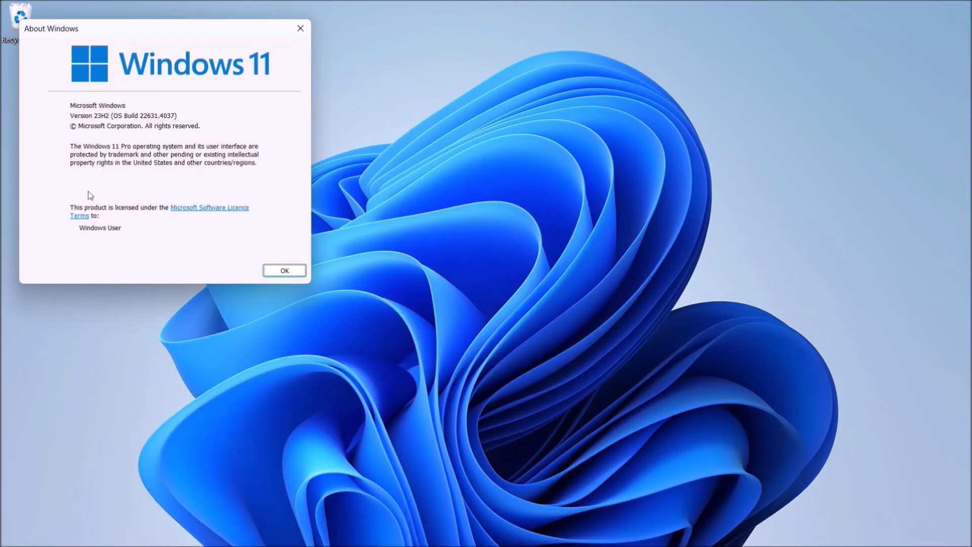
pyautogui.click(284, 270)
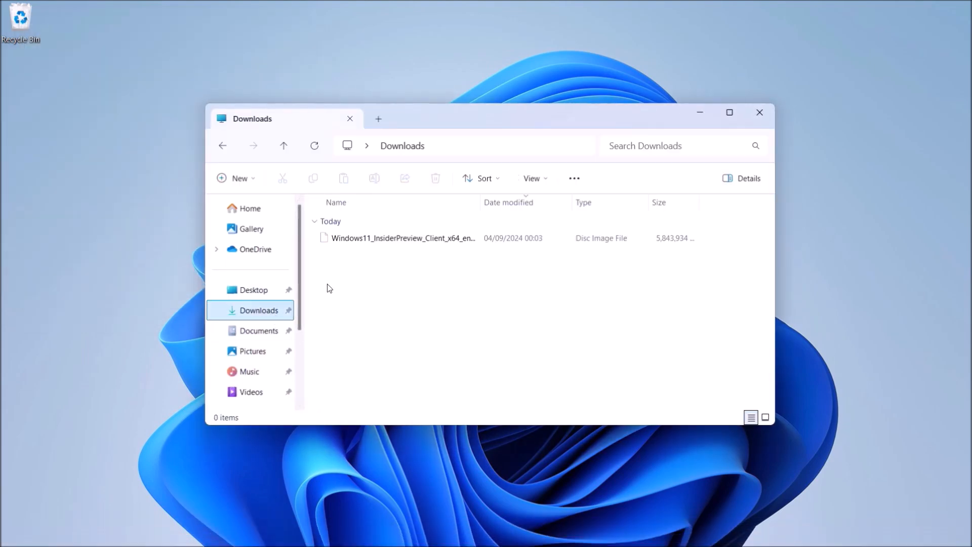
# Mount the Insider Preview ISO from Downloads and run setup from the DVD drive
pyautogui.click(402, 238)
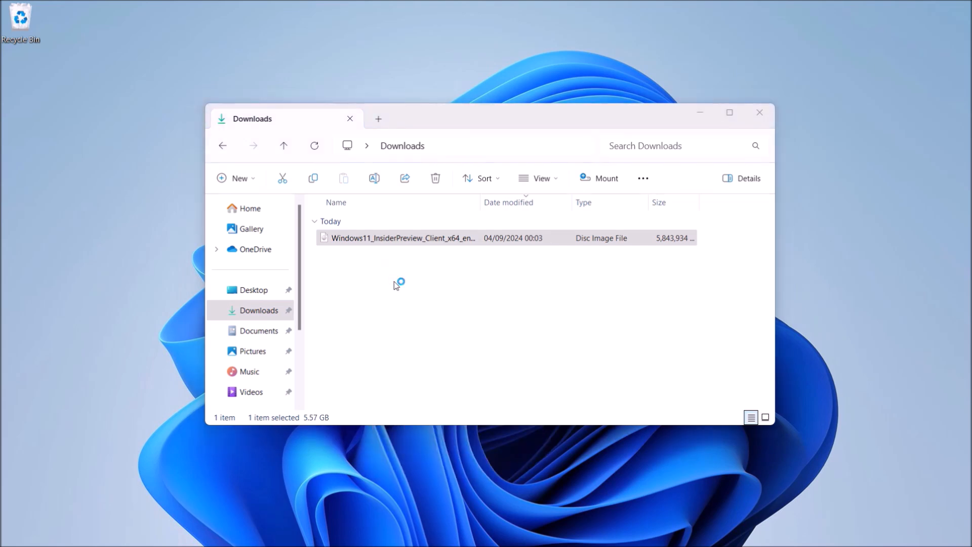
pyautogui.moveTo(644, 256)
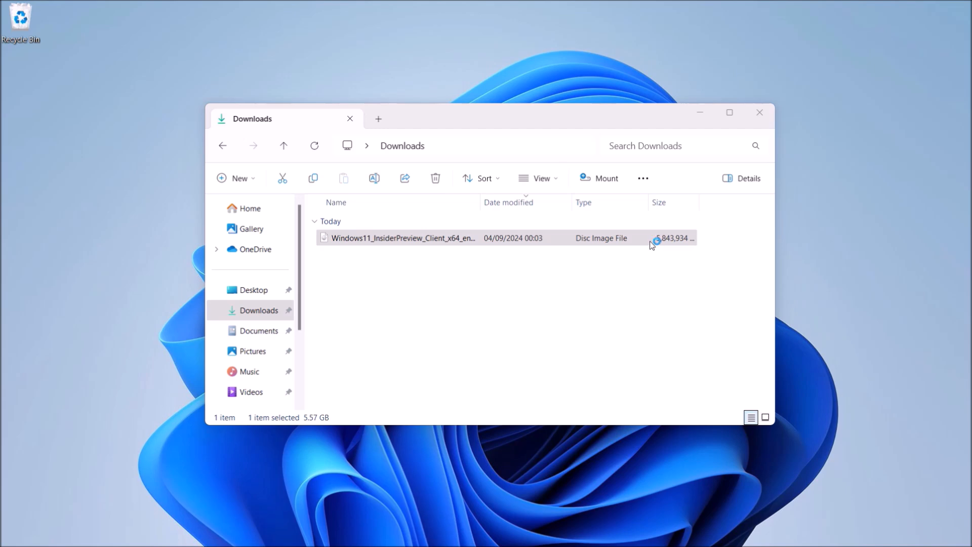
pyautogui.doubleClick(403, 237)
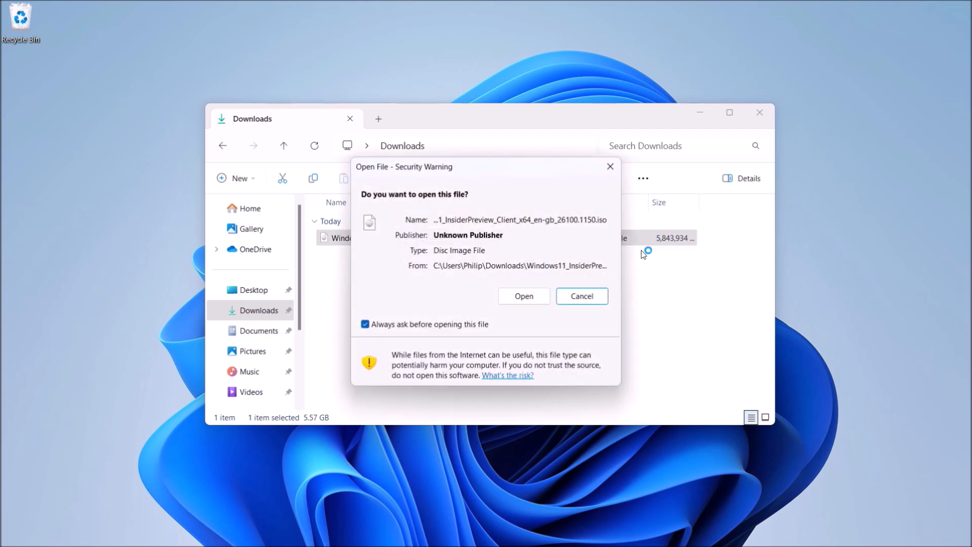
pyautogui.click(523, 296)
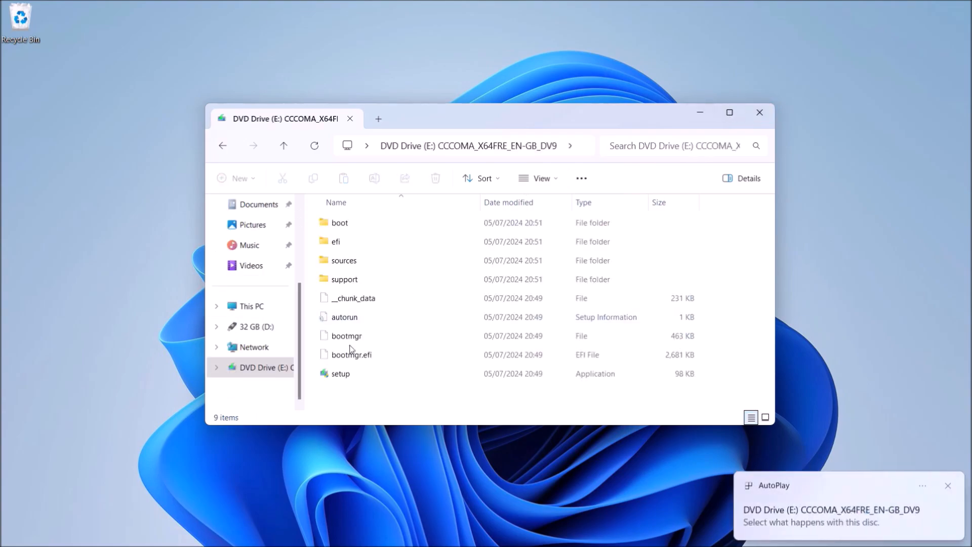
pyautogui.click(341, 374)
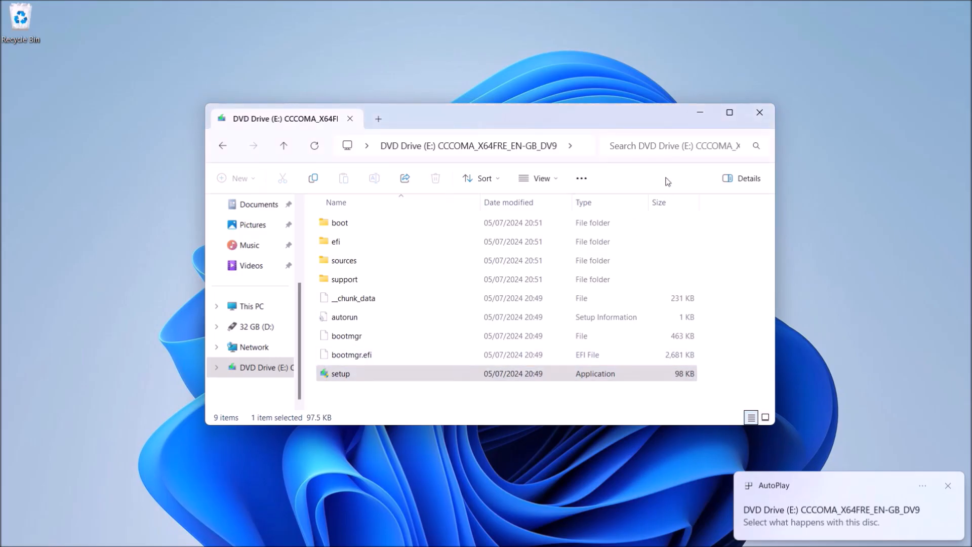
pyautogui.doubleClick(341, 373)
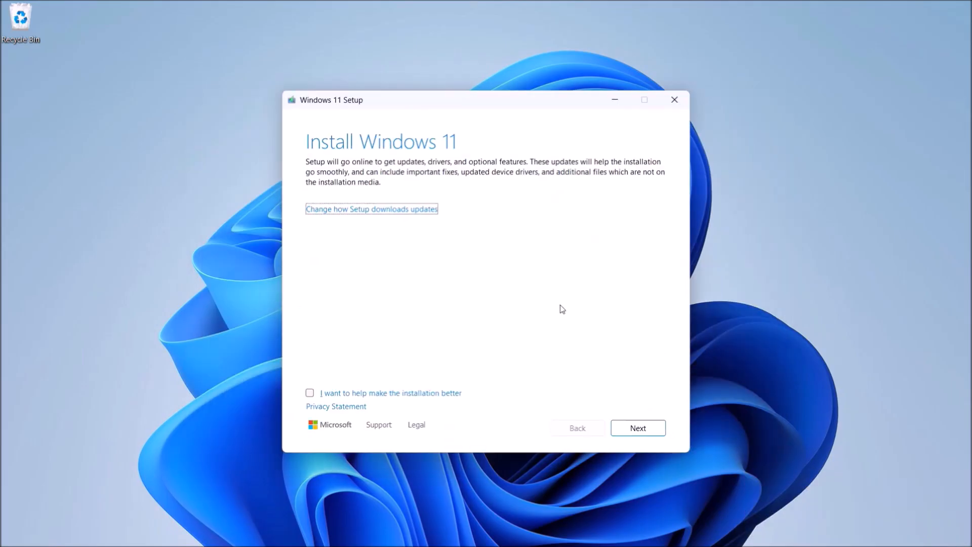
# Advance past the install screen and close setup at the unsupported processor message
pyautogui.click(638, 427)
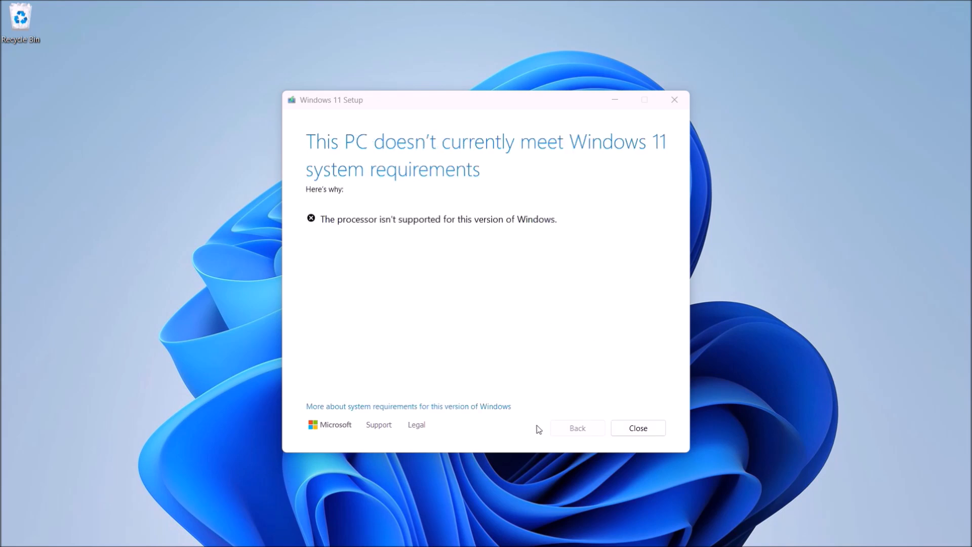
pyautogui.click(638, 428)
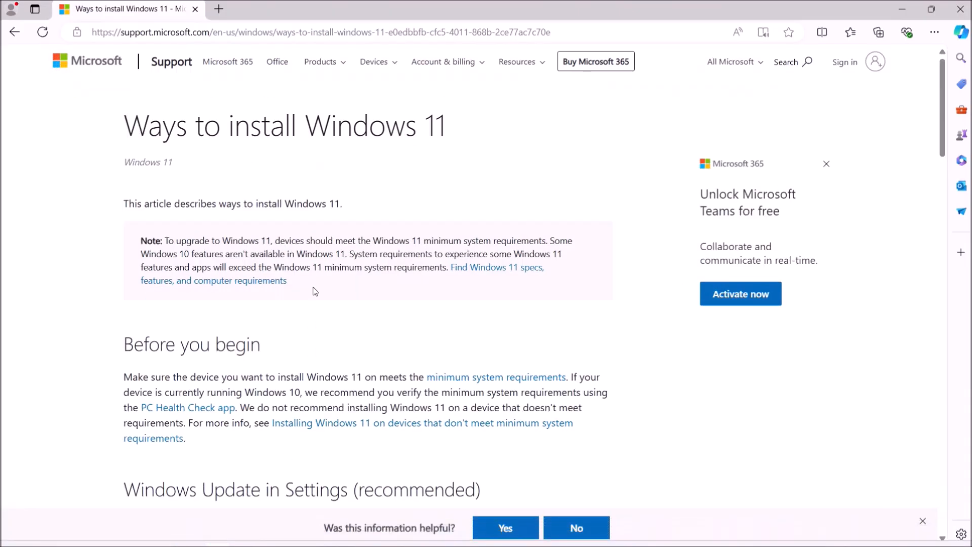
# Locate the unsupported TPM/CPU registry key in the article and launch regedit
pyautogui.scroll(-3)
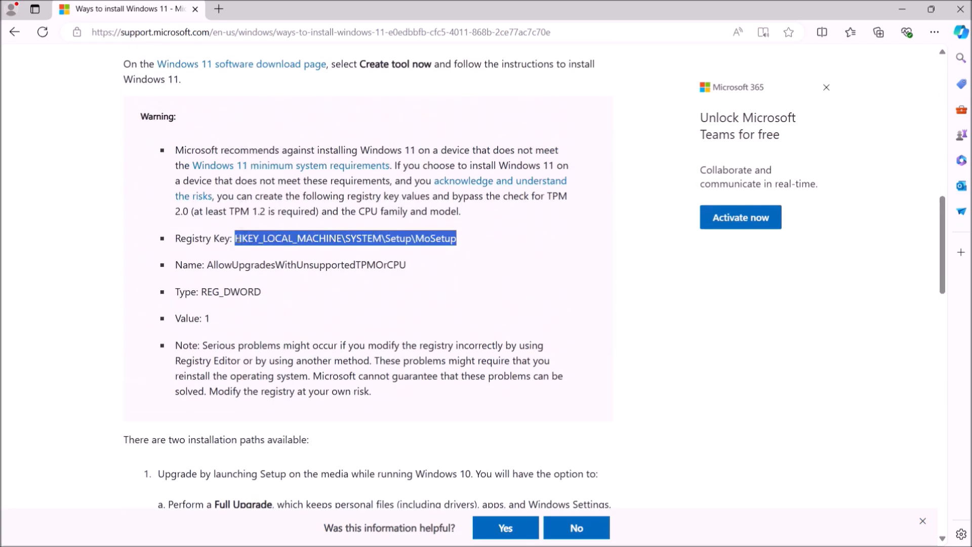
pyautogui.write('regedit')
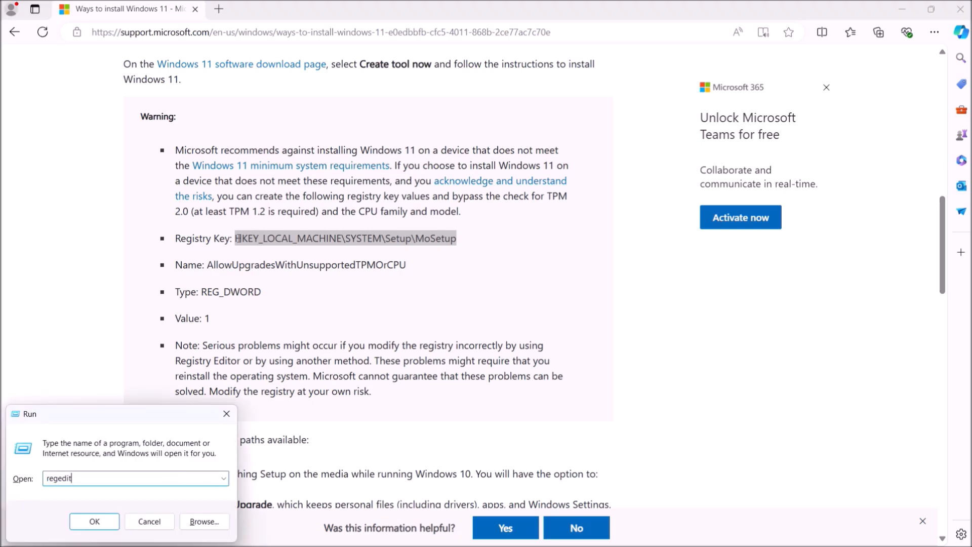
pyautogui.click(94, 521)
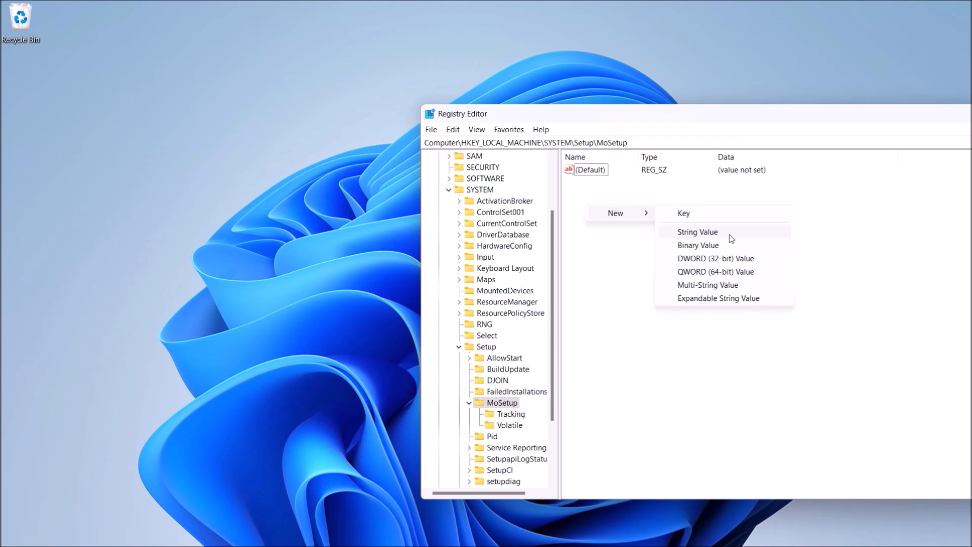
# Add DWORD AllowUpgradesWithUnsupportedTPMOrCPU set to 1 under MoSetup, then close Registry Editor
pyautogui.click(715, 259)
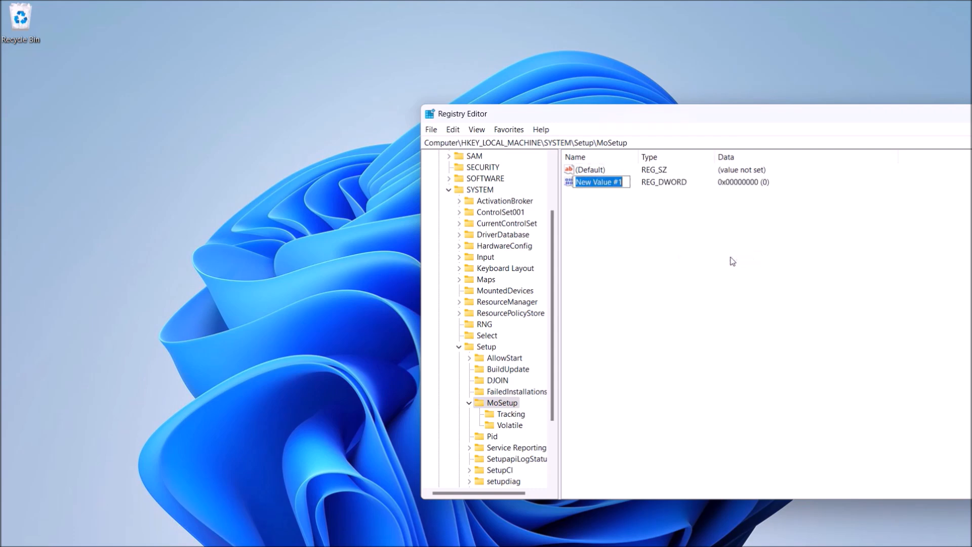
pyautogui.doubleClick(599, 182)
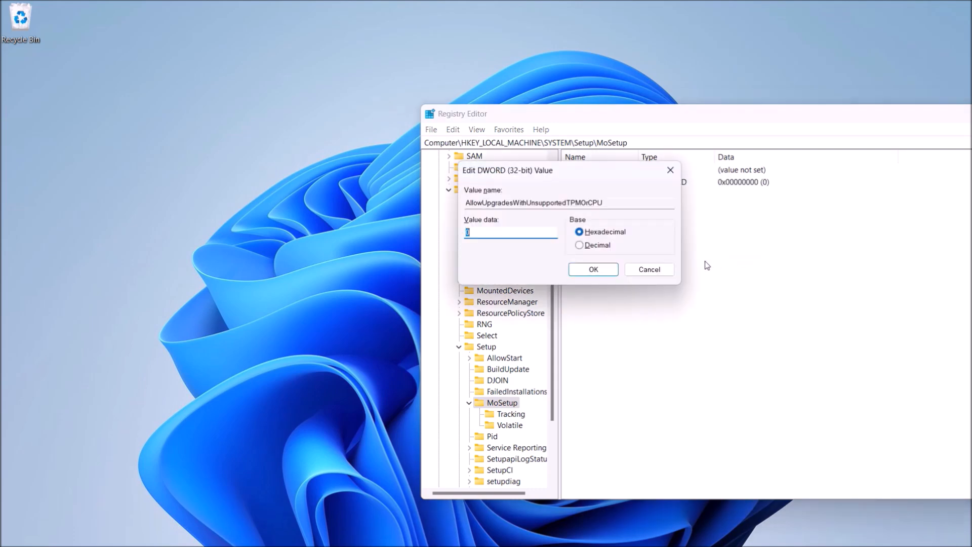
pyautogui.click(593, 270)
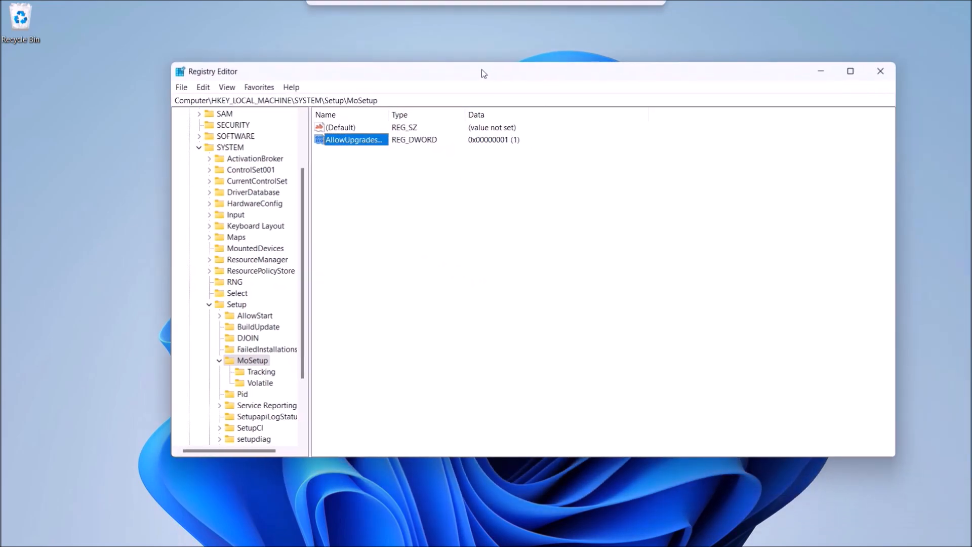
pyautogui.click(878, 70)
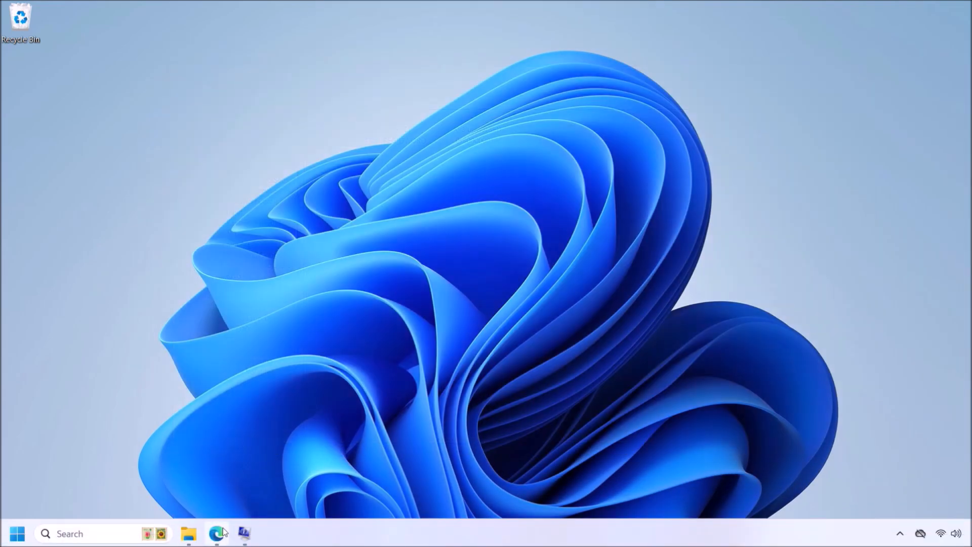
# Relaunch setup from the DVD, accept the licence terms and start installing Windows 11 Pro
pyautogui.click(189, 533)
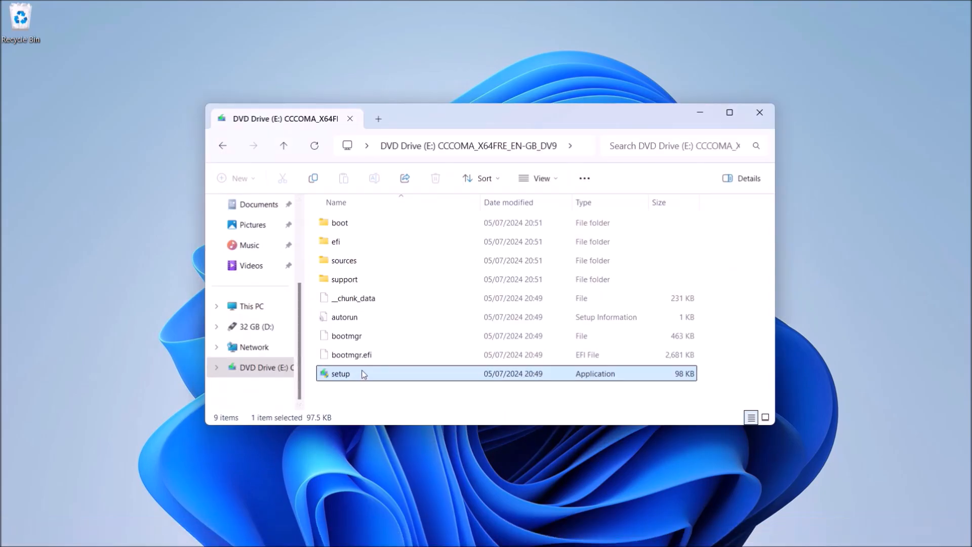
pyautogui.doubleClick(341, 374)
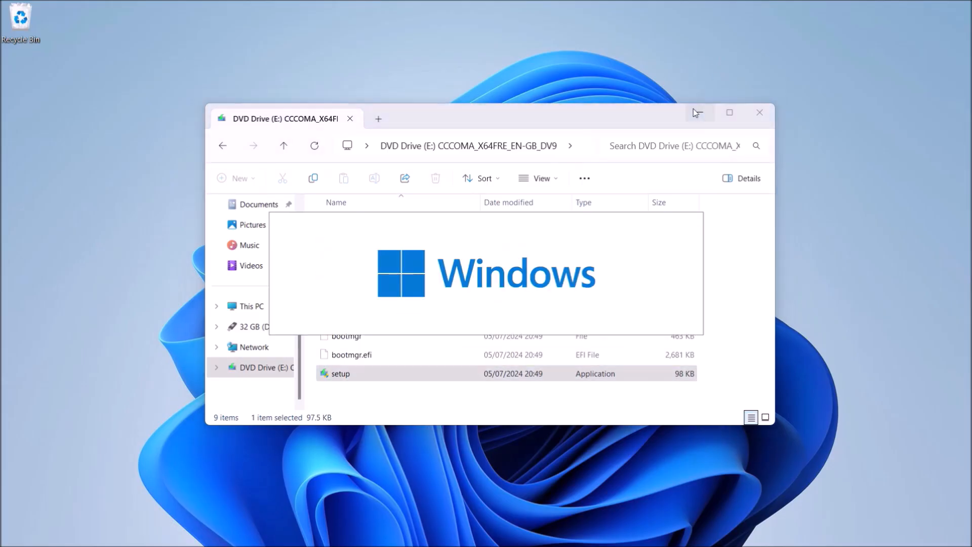
pyautogui.doubleClick(340, 373)
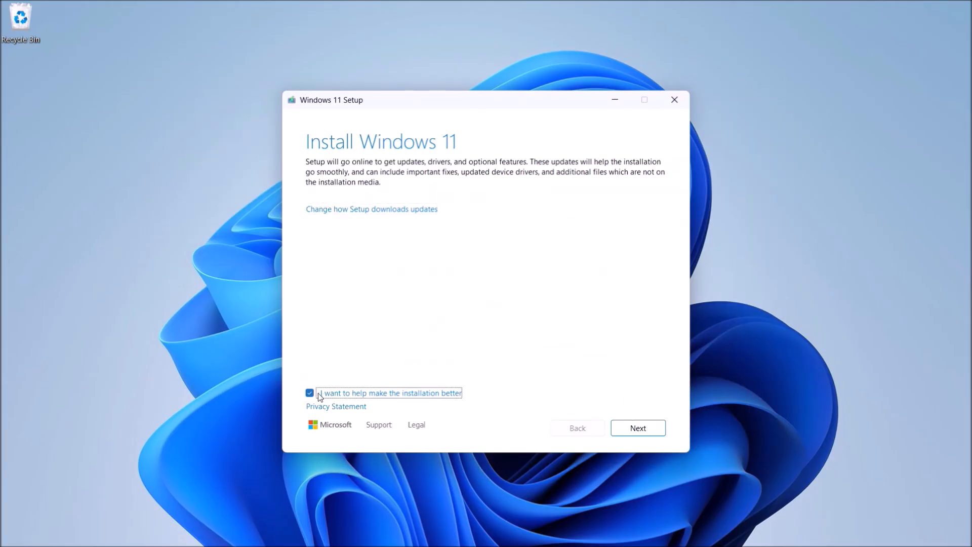
pyautogui.click(638, 428)
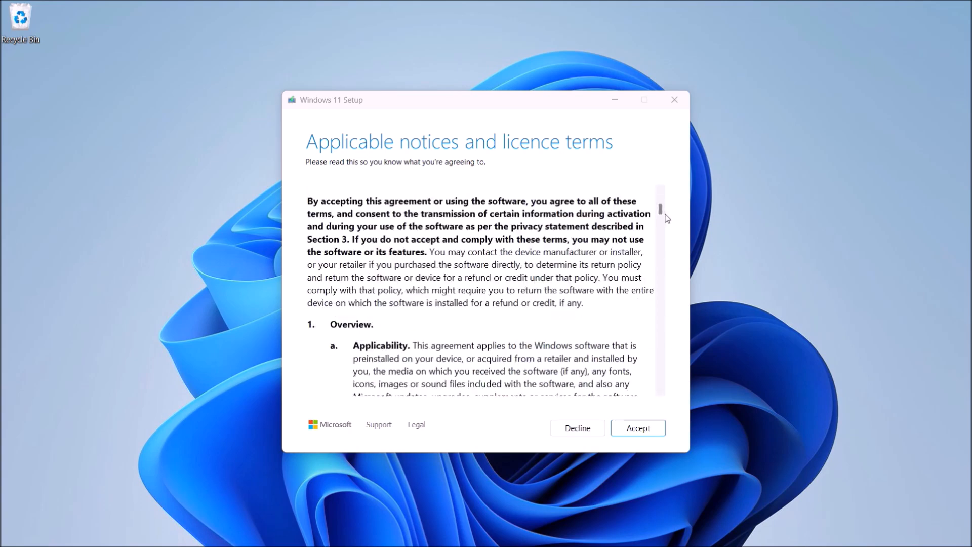
pyautogui.click(638, 428)
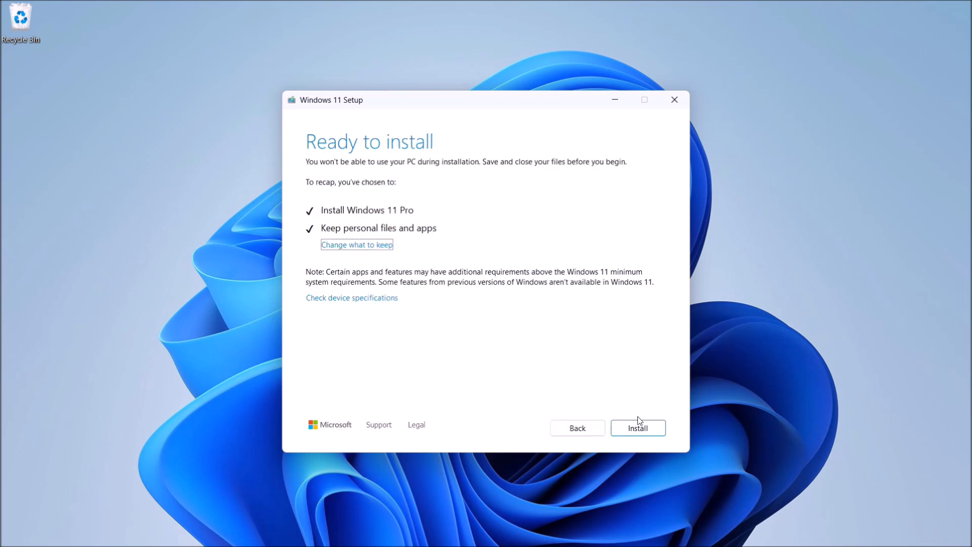
pyautogui.click(638, 427)
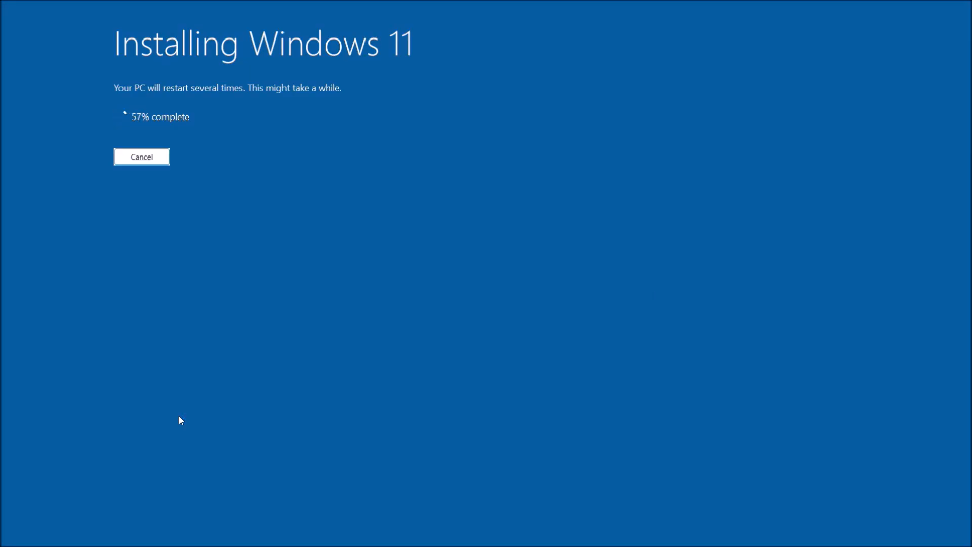
pyautogui.moveTo(189, 428)
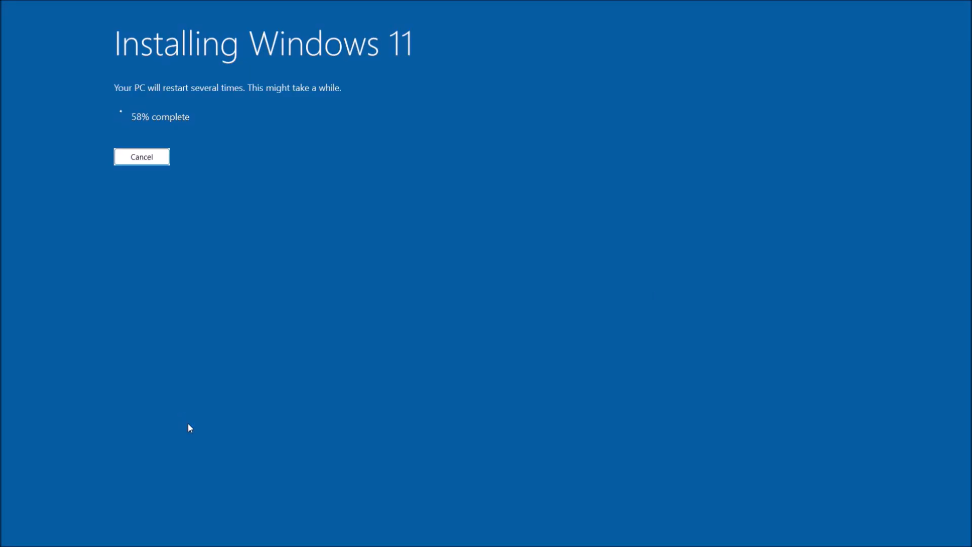
pyautogui.moveTo(202, 452)
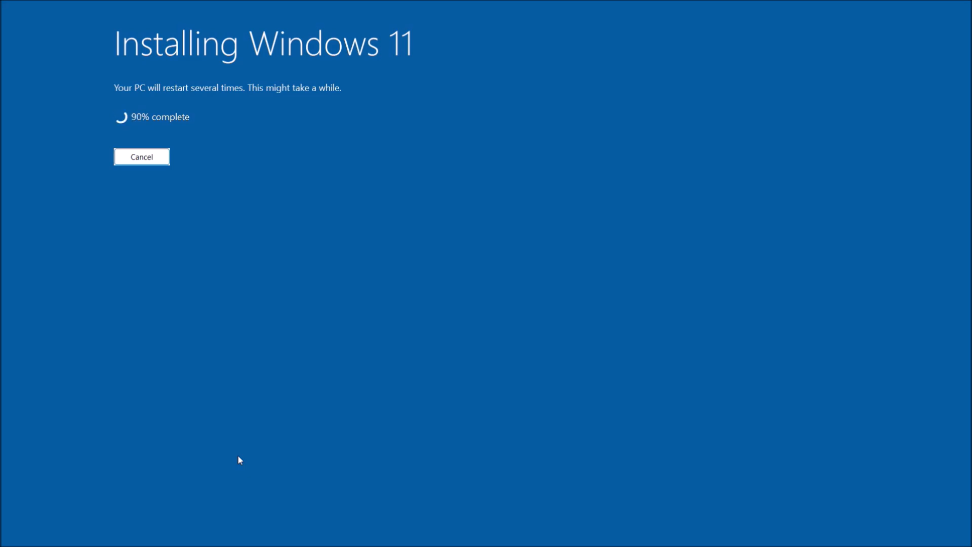
pyautogui.moveTo(203, 449)
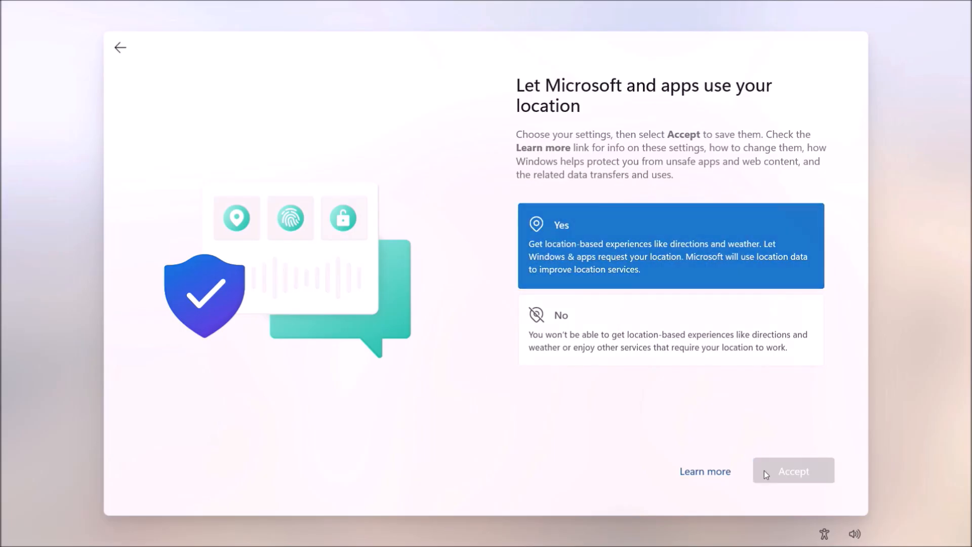
# Accept the location, inking and typing, and tailored experiences privacy choices
pyautogui.click(793, 471)
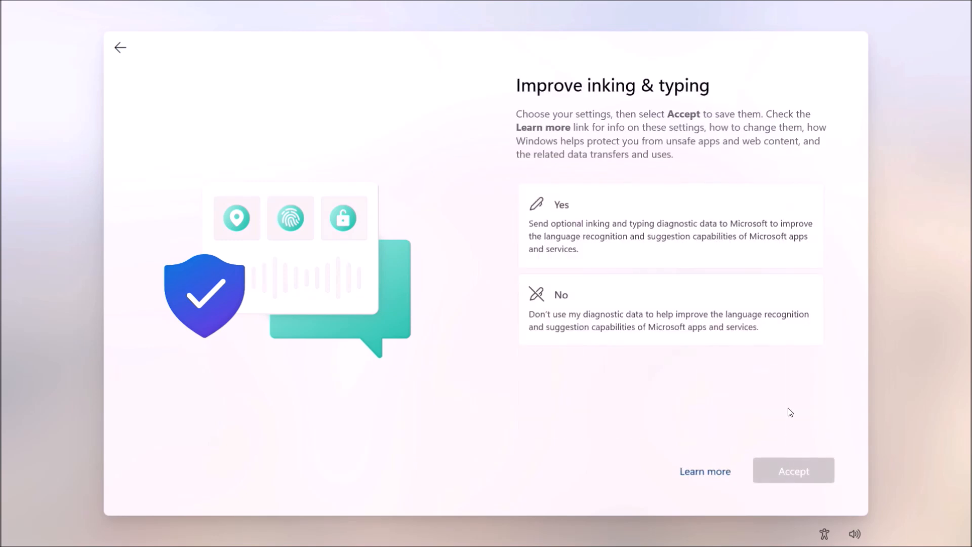
pyautogui.click(793, 471)
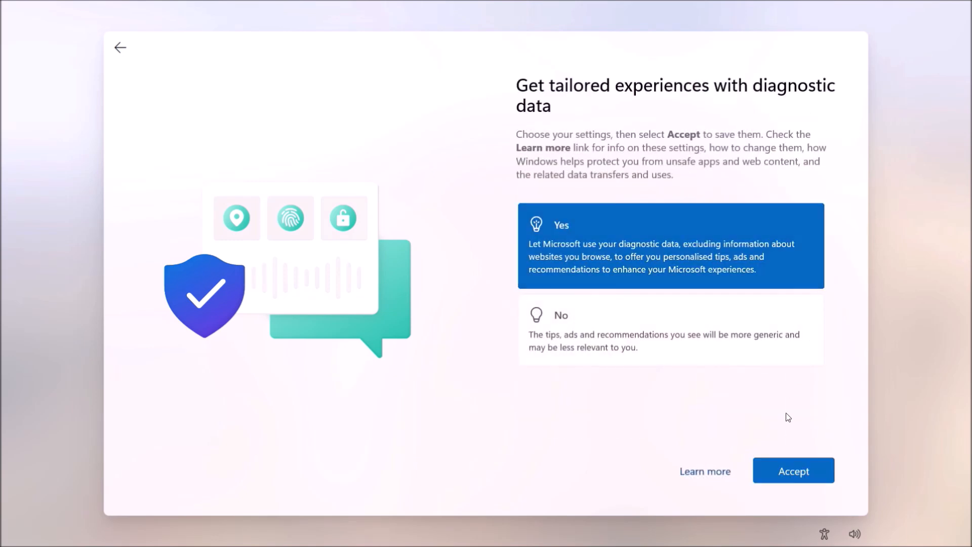
pyautogui.click(793, 470)
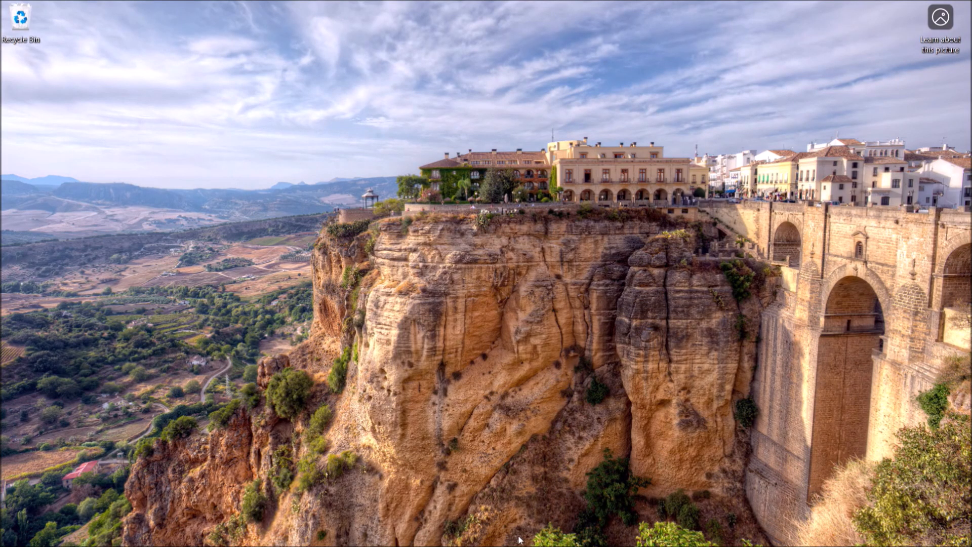
pyautogui.write('winvw')
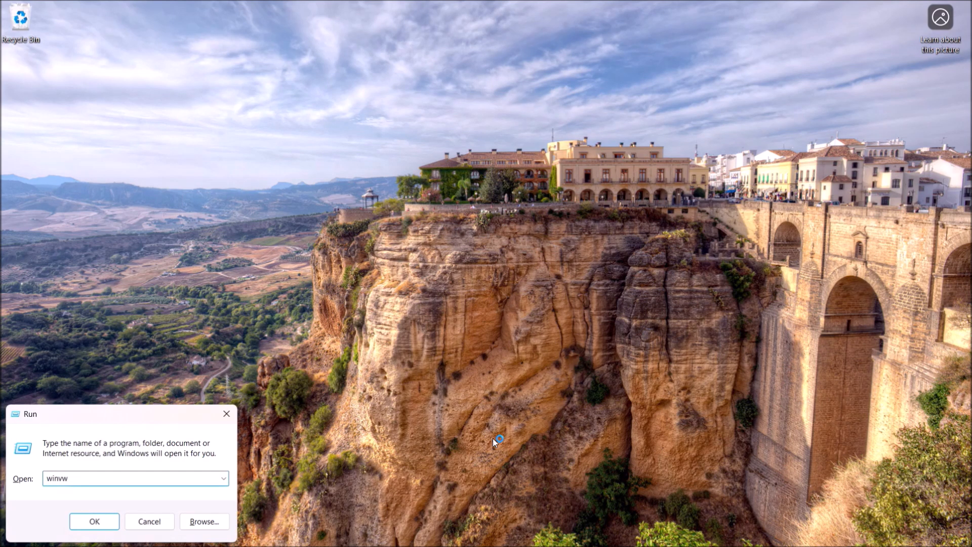
pyautogui.click(93, 521)
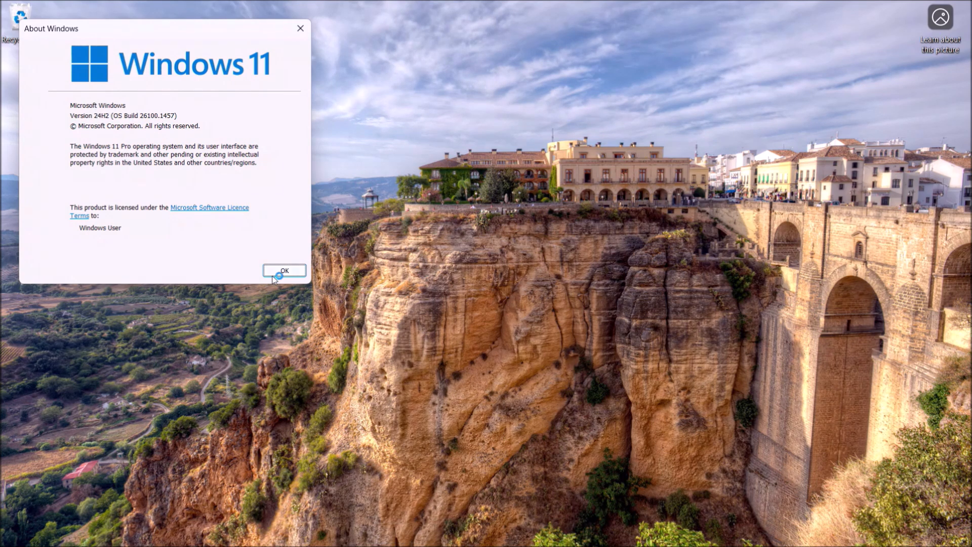
pyautogui.click(284, 270)
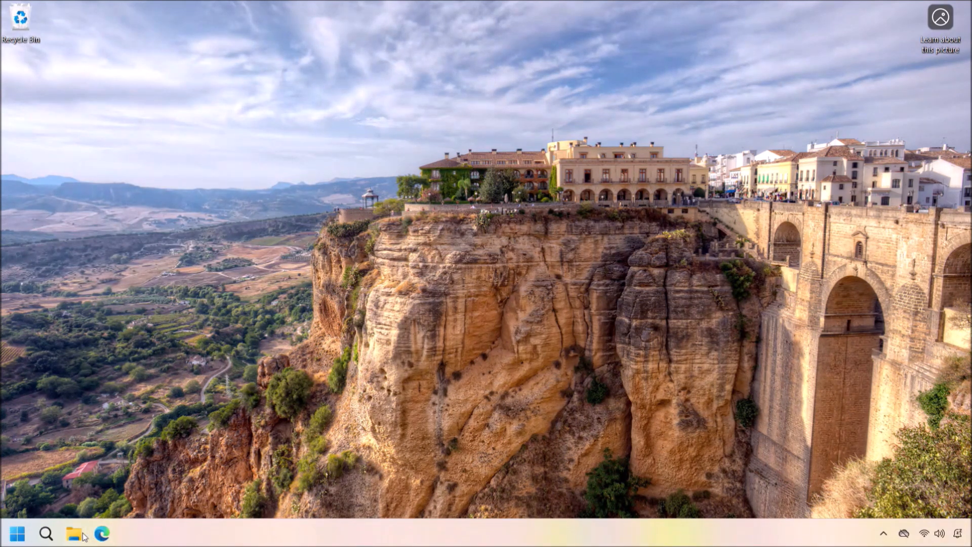
pyautogui.click(74, 534)
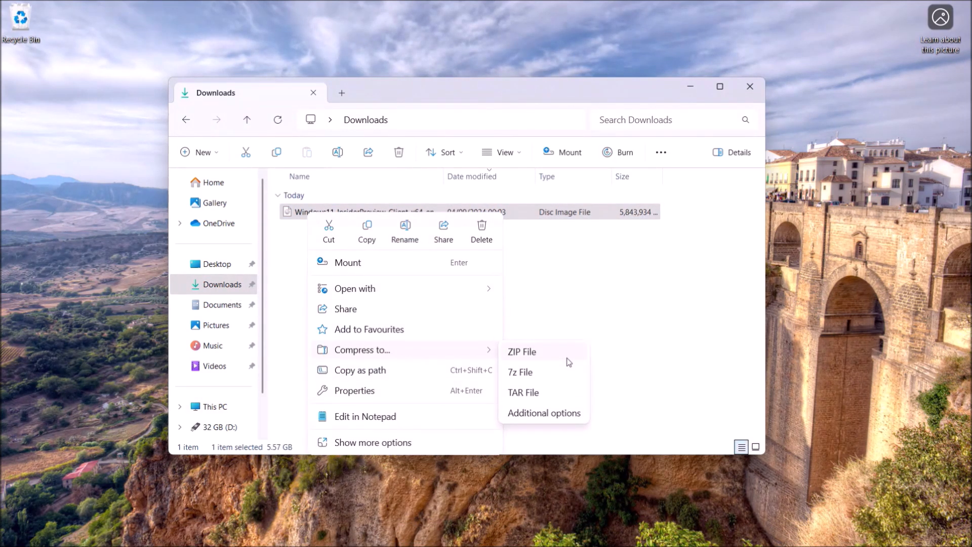
pyautogui.click(543, 413)
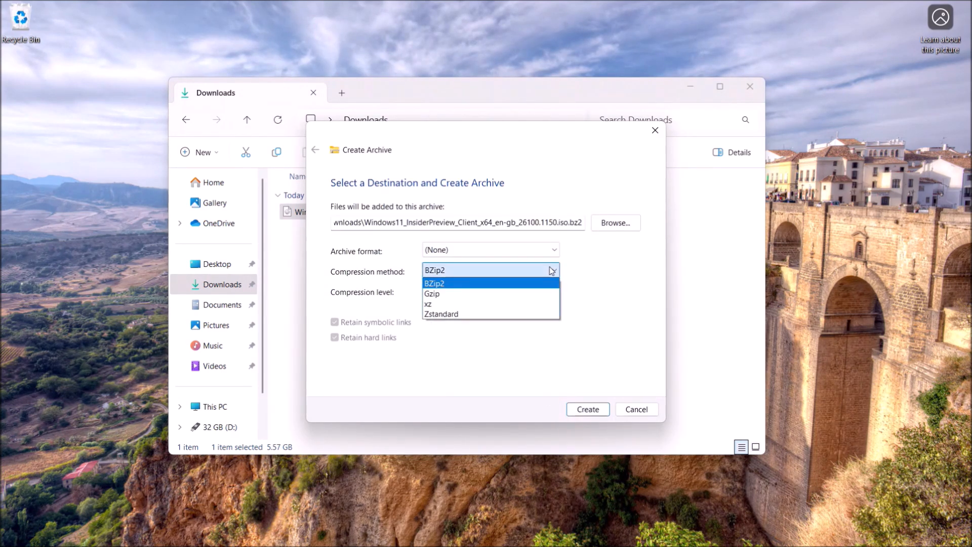
pyautogui.click(434, 283)
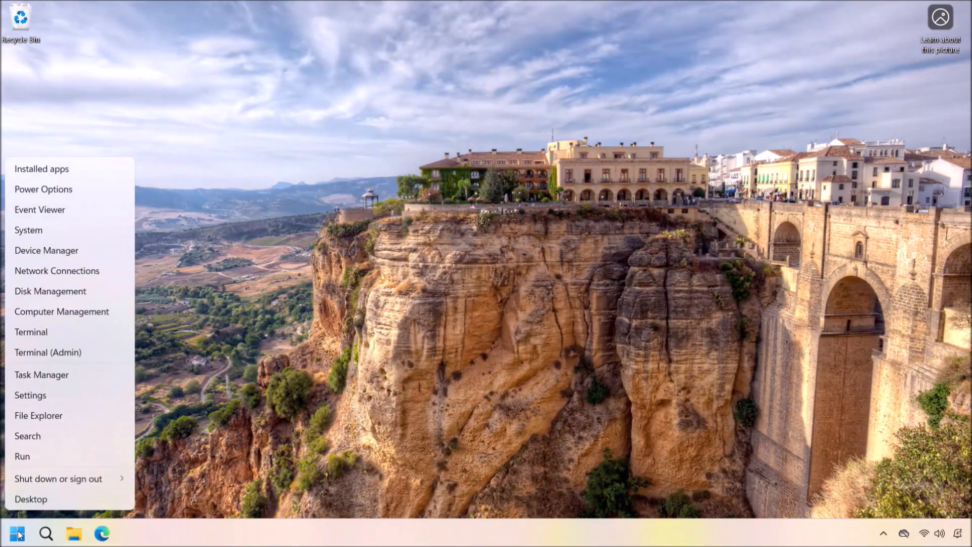
# Turn on Developer Mode in Settings > System > For developers
pyautogui.click(30, 395)
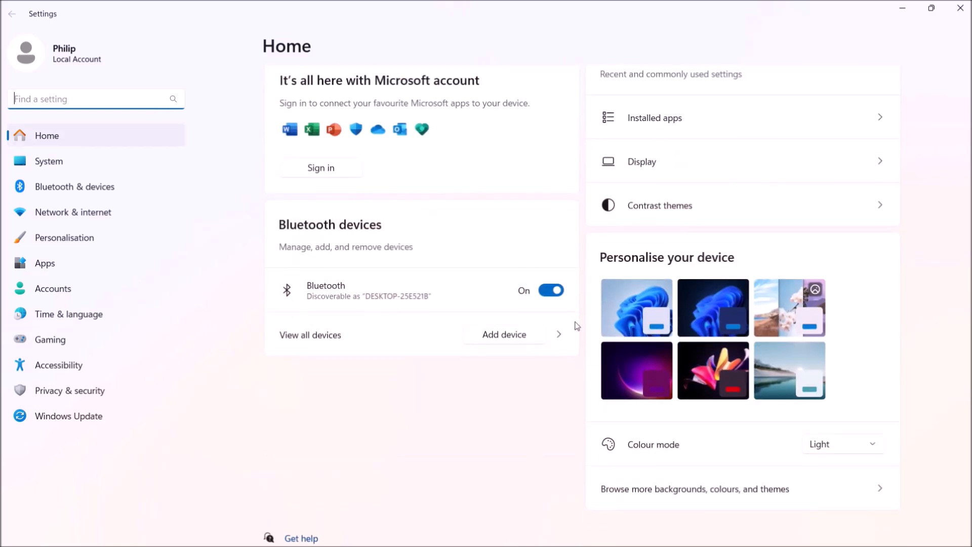
pyautogui.moveTo(157, 172)
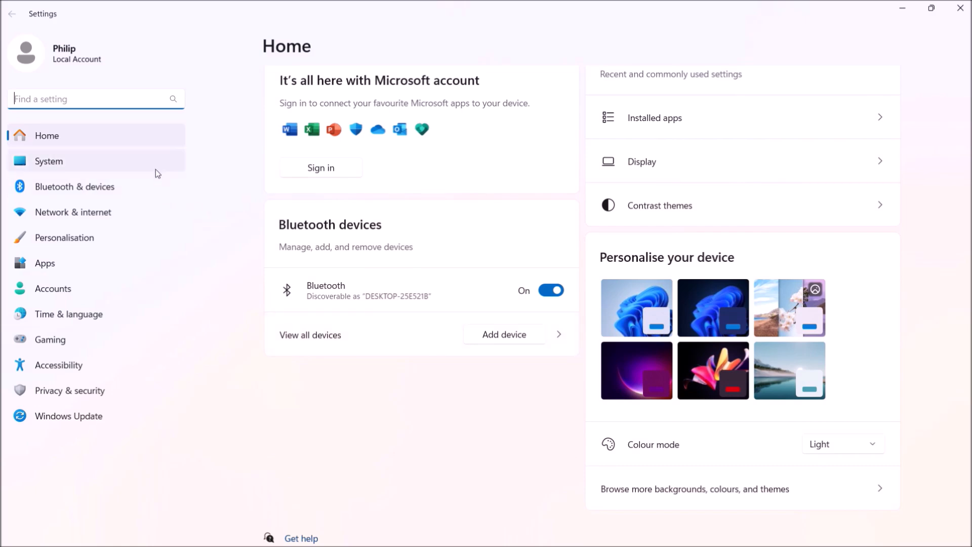
pyautogui.click(49, 161)
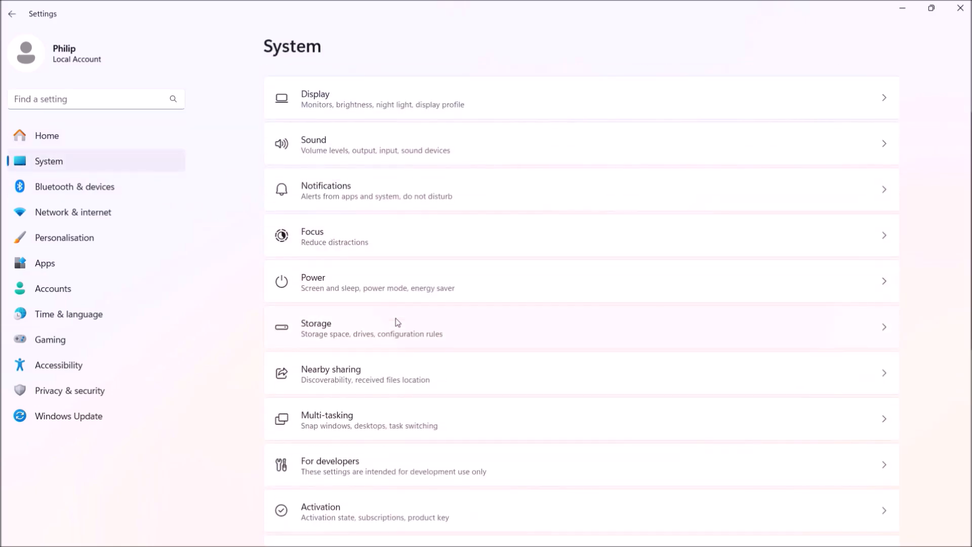
pyautogui.scroll(-3)
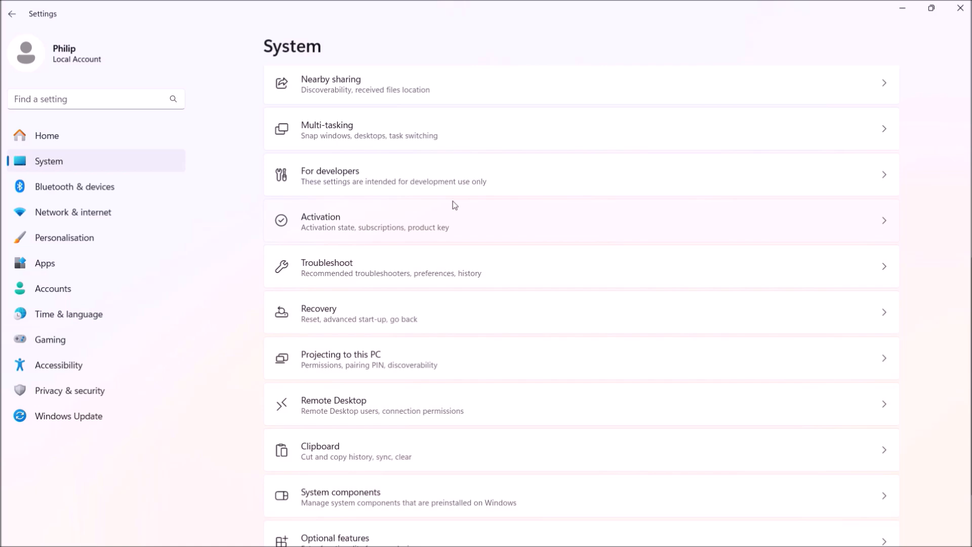
pyautogui.scroll(-3)
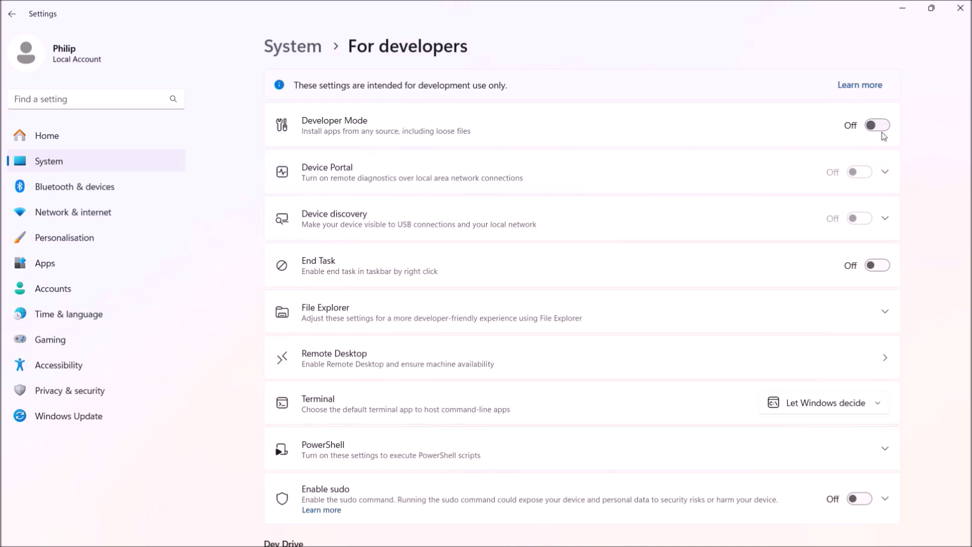
pyautogui.click(878, 125)
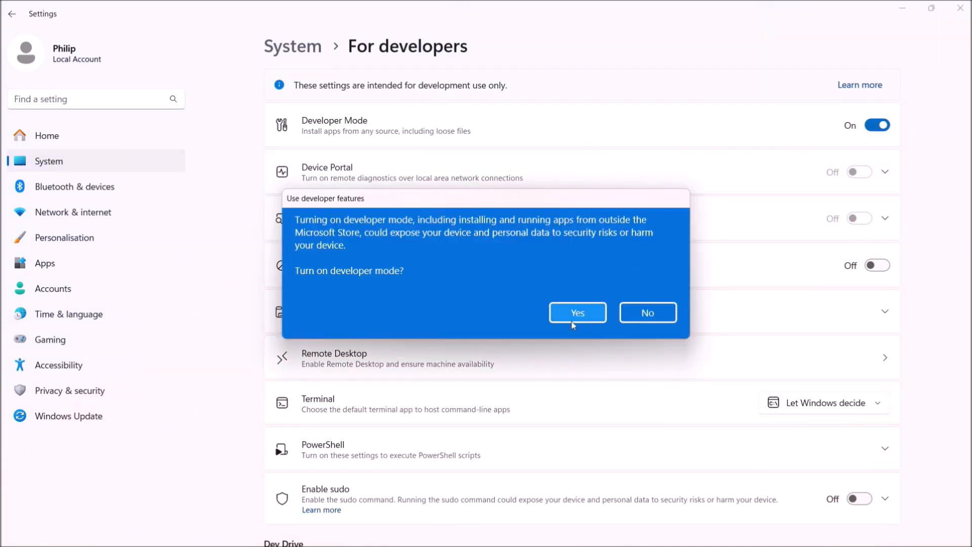
pyautogui.click(578, 312)
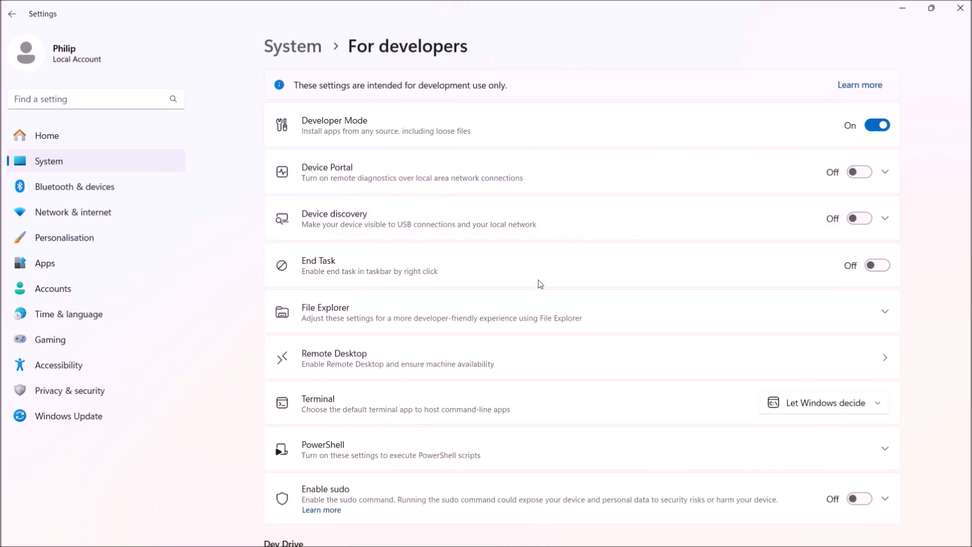
pyautogui.moveTo(867, 315)
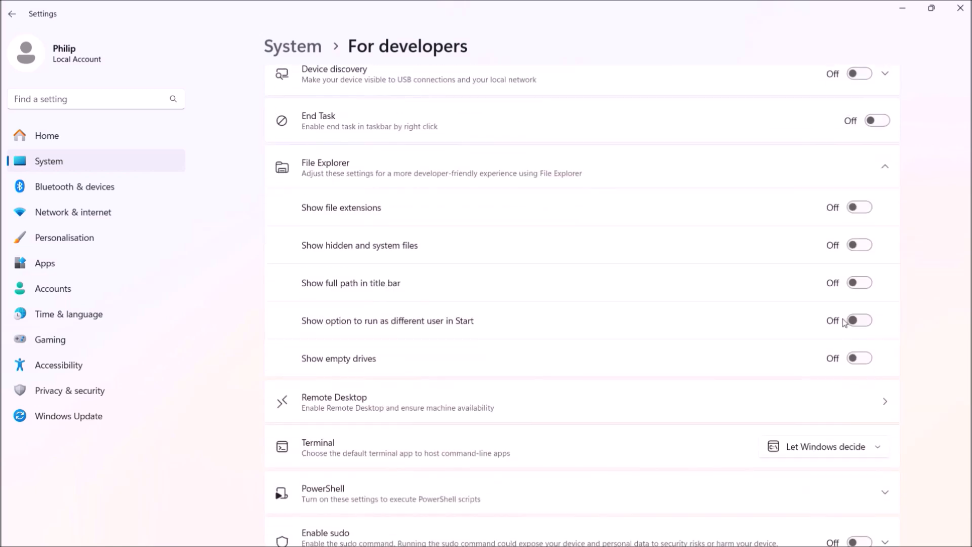
# Make File Explorer show file extensions and hidden and system files
pyautogui.click(859, 207)
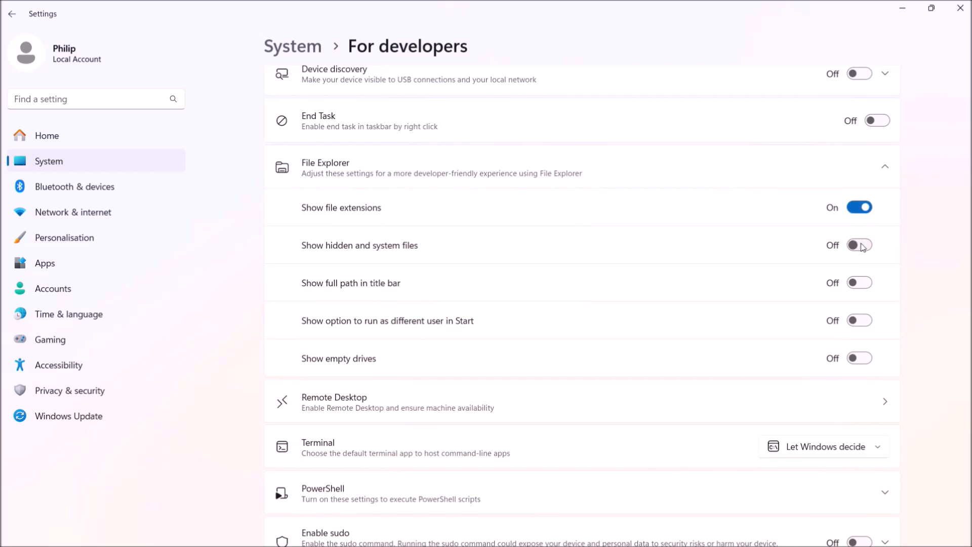
pyautogui.click(860, 283)
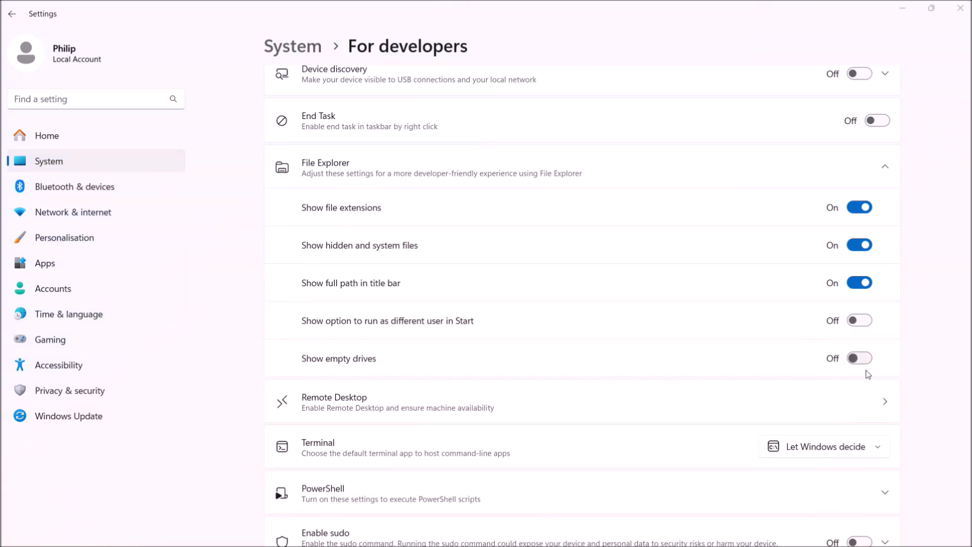
pyautogui.scroll(-3)
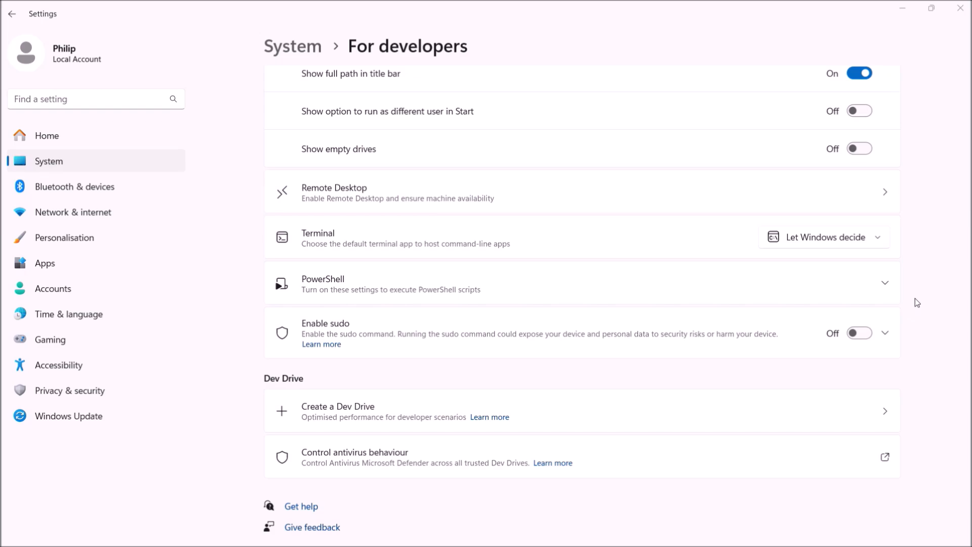
# Enable sudo, then run sudo cls in a terminal and approve the UAC prompt
pyautogui.click(859, 334)
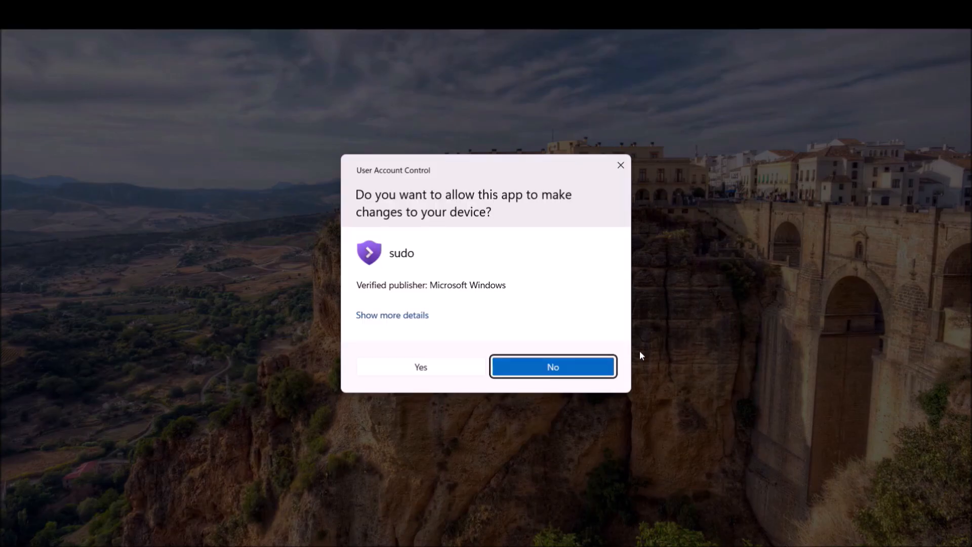
pyautogui.click(420, 367)
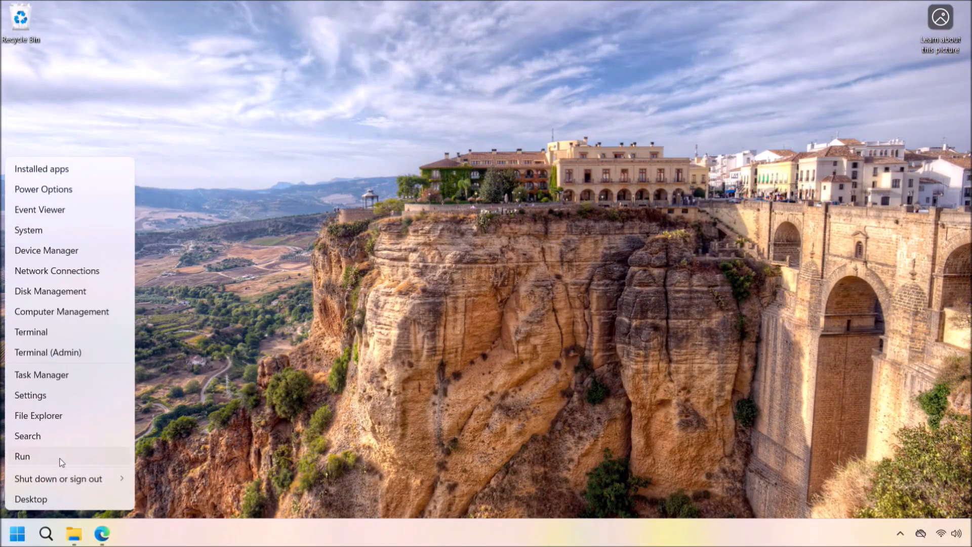
pyautogui.moveTo(117, 344)
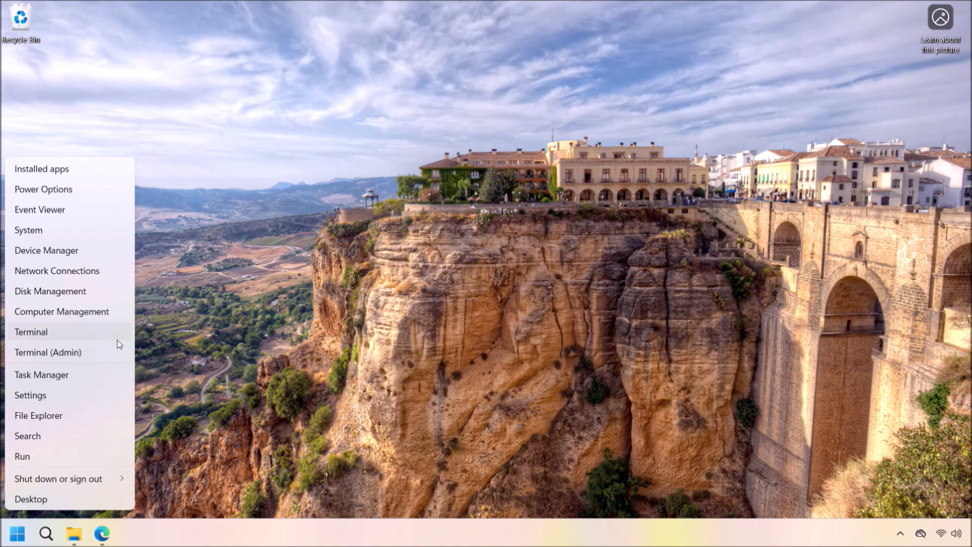
pyautogui.click(31, 331)
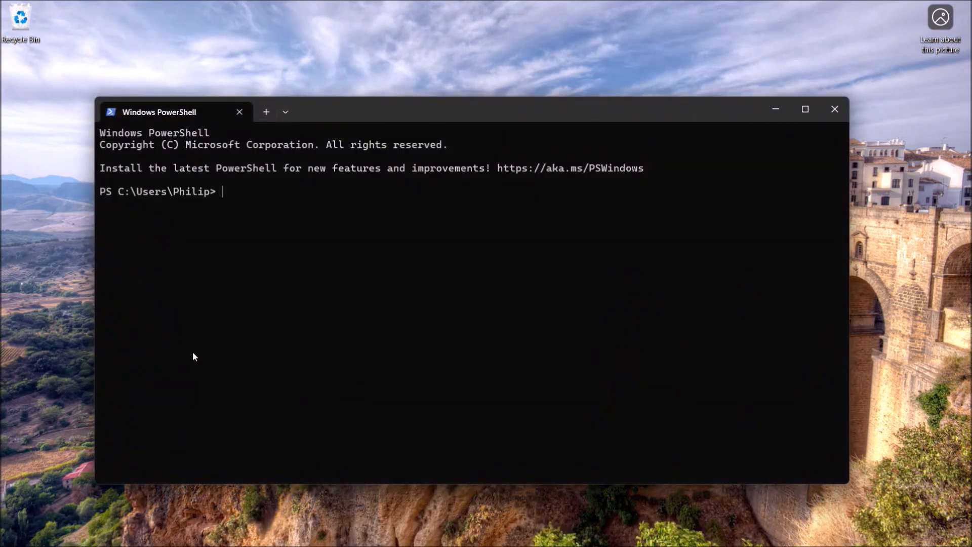
pyautogui.write('cls')
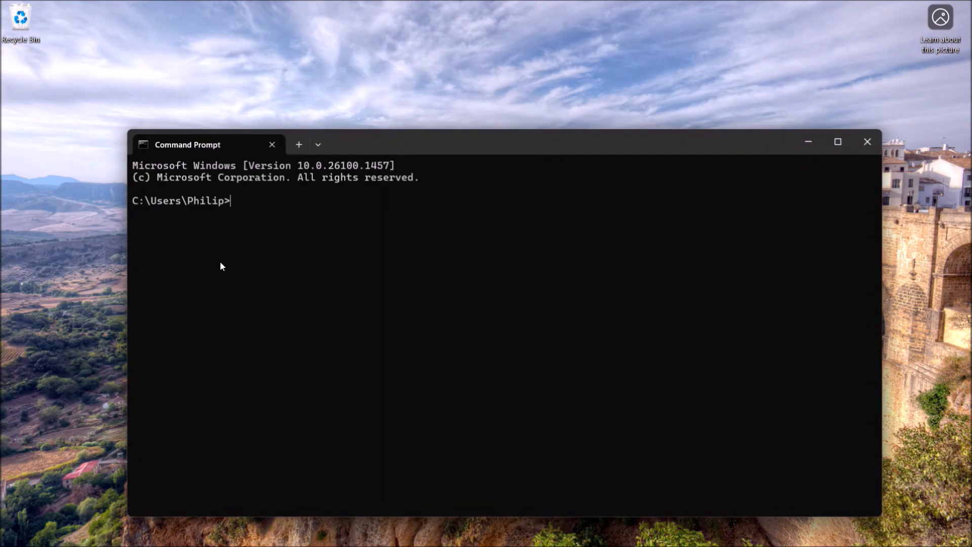
pyautogui.write('sudo cl')
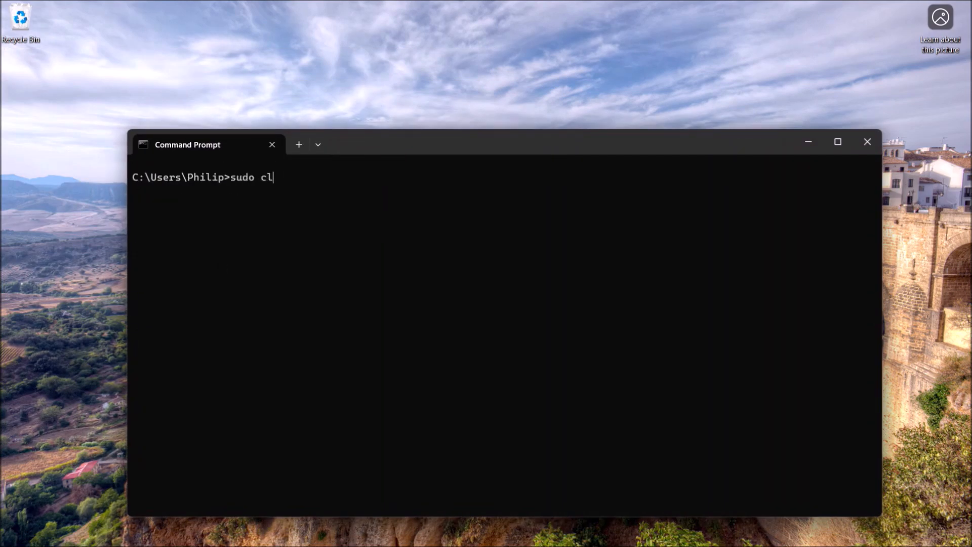
pyautogui.press('Enter')
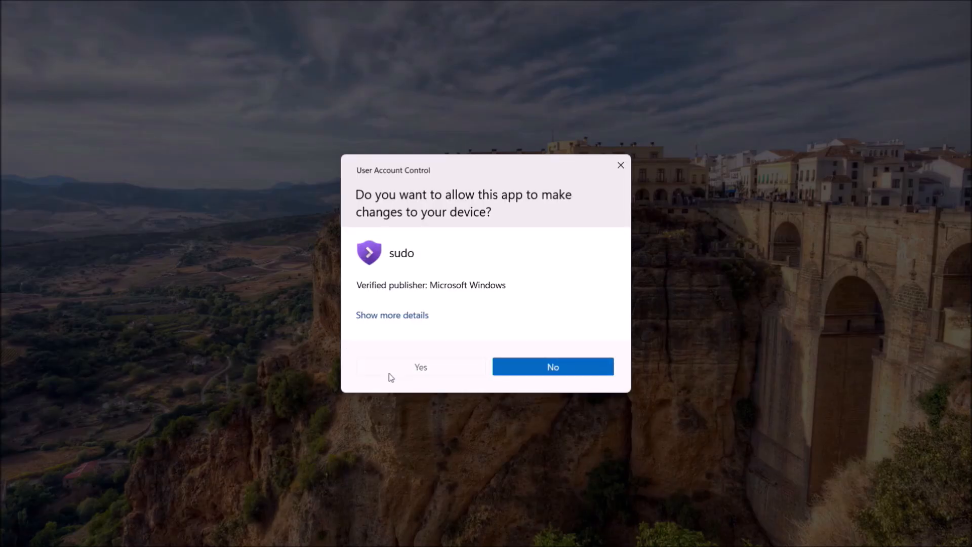
pyautogui.click(421, 367)
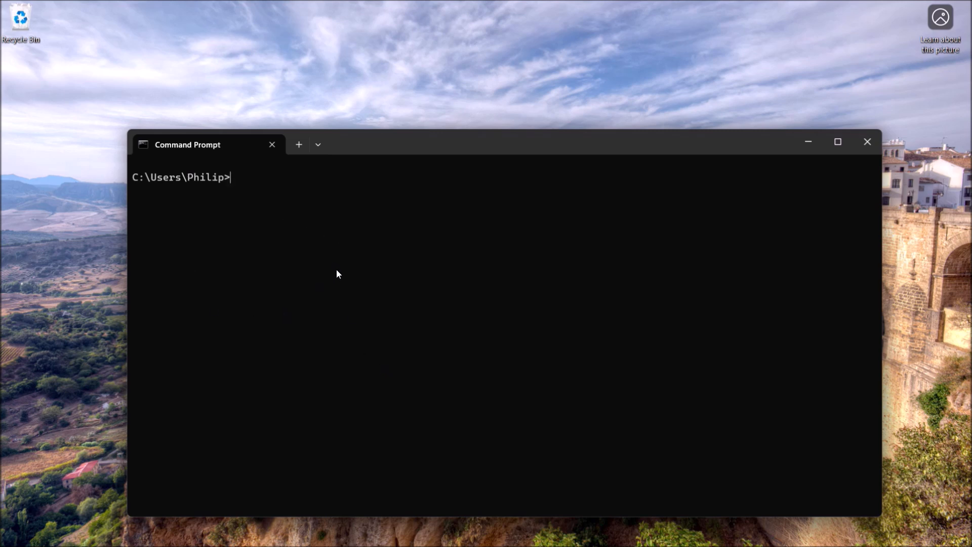
# Search Start for cmd and launch Command Prompt
pyautogui.click(20, 532)
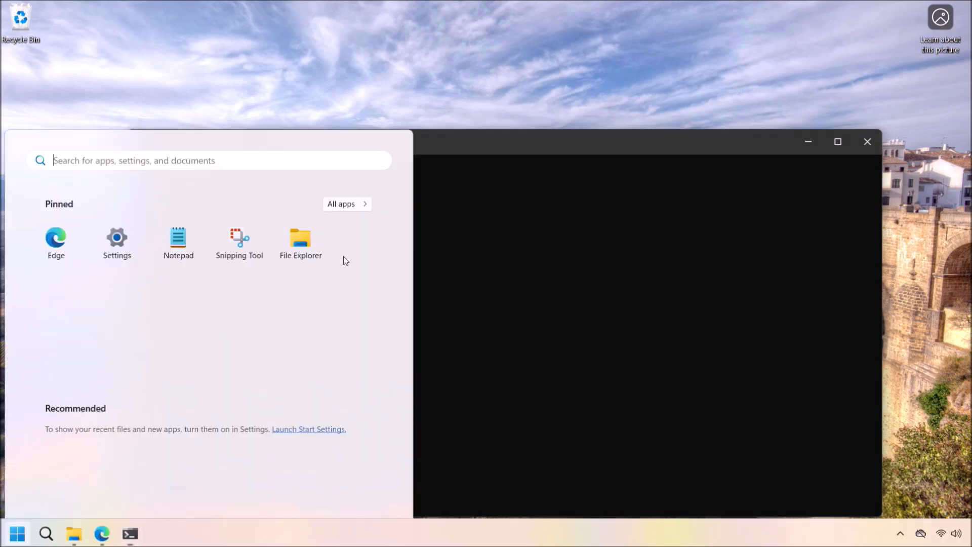
pyautogui.write('cmd')
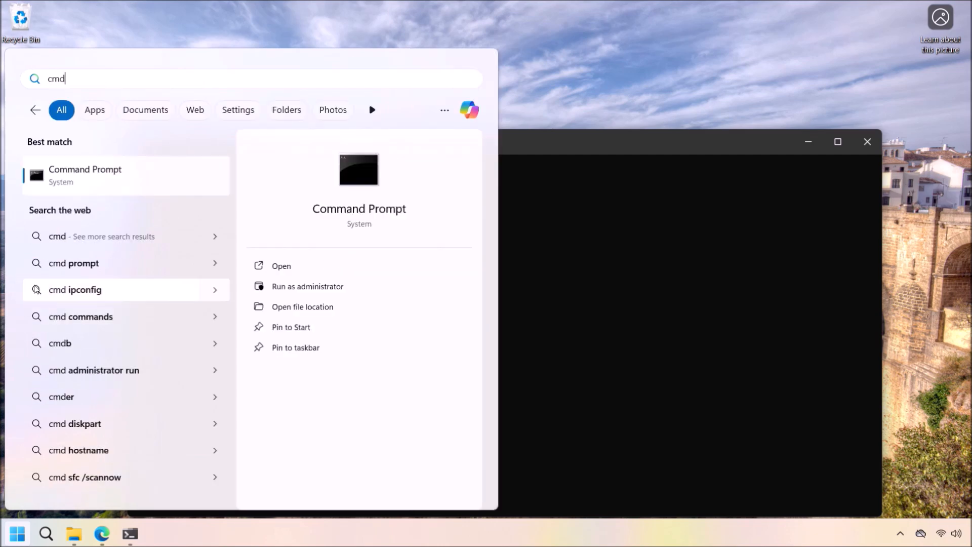
pyautogui.moveTo(215, 202)
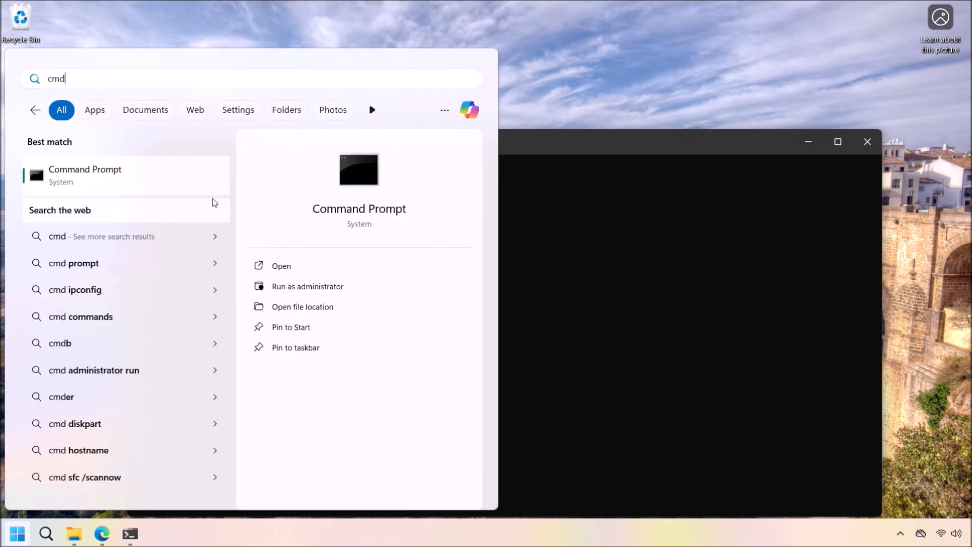
pyautogui.click(307, 286)
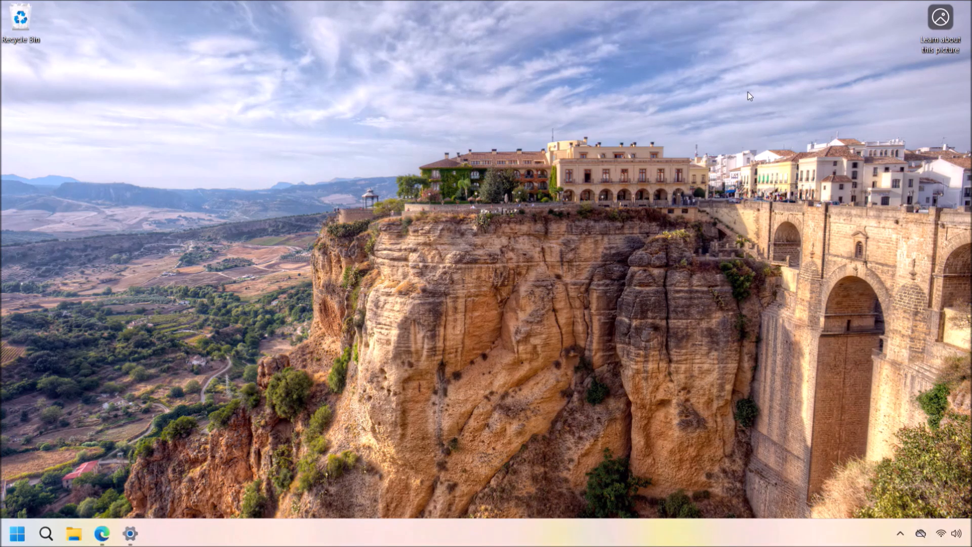
# Open File Explorer, browse to the home folder's Pictures, and reveal its full path
pyautogui.click(74, 533)
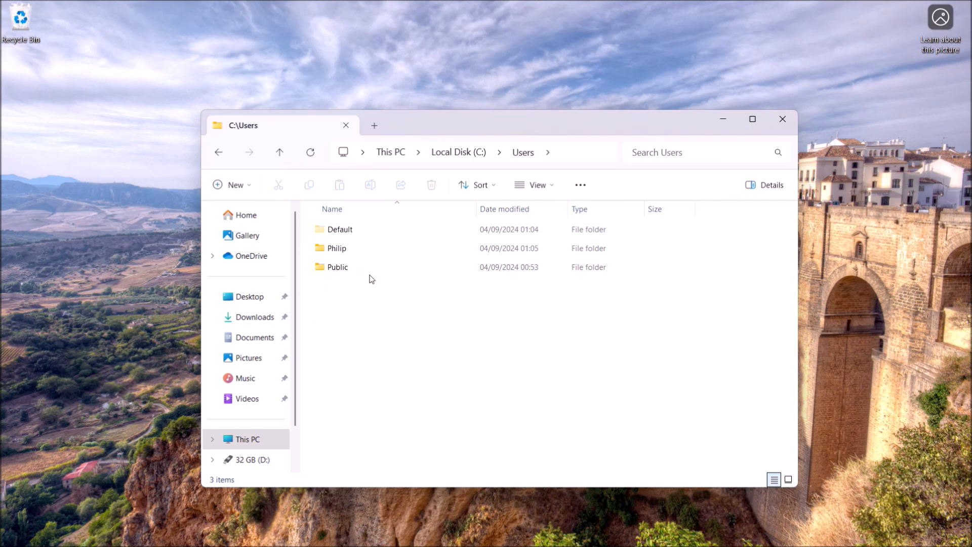
pyautogui.doubleClick(338, 248)
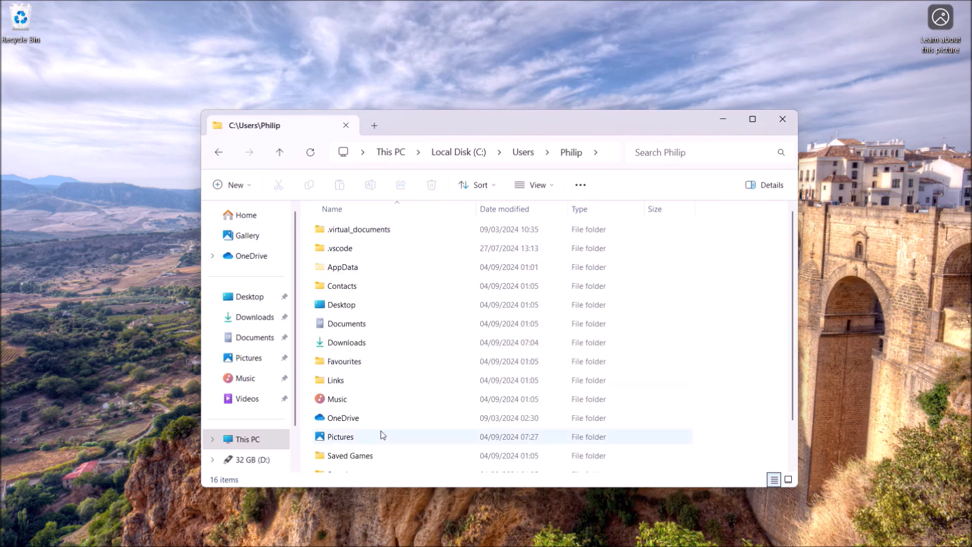
pyautogui.doubleClick(340, 436)
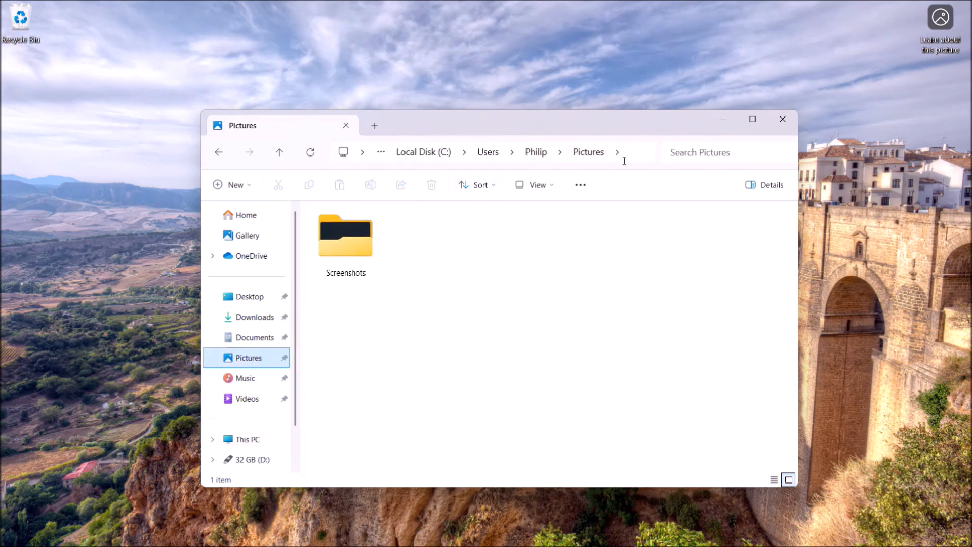
pyautogui.click(505, 152)
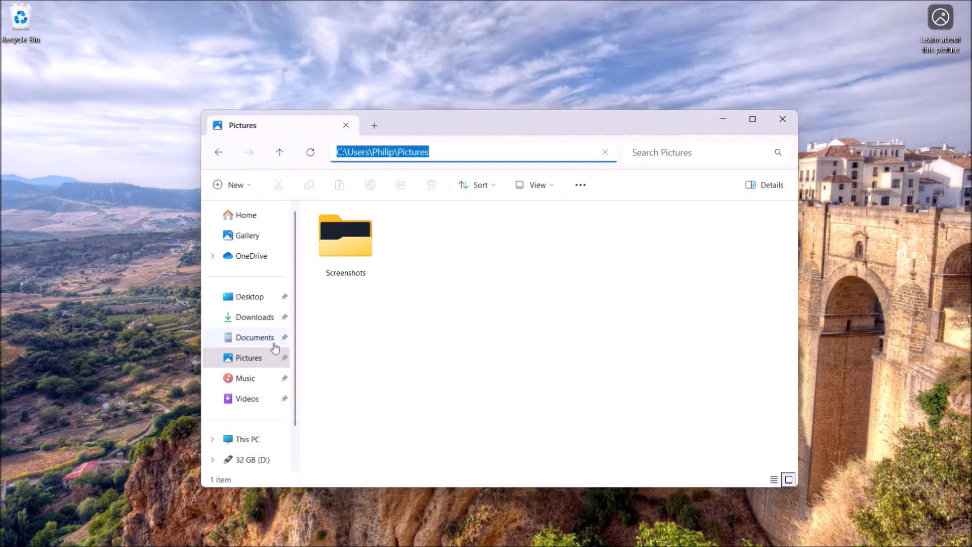
pyautogui.click(256, 337)
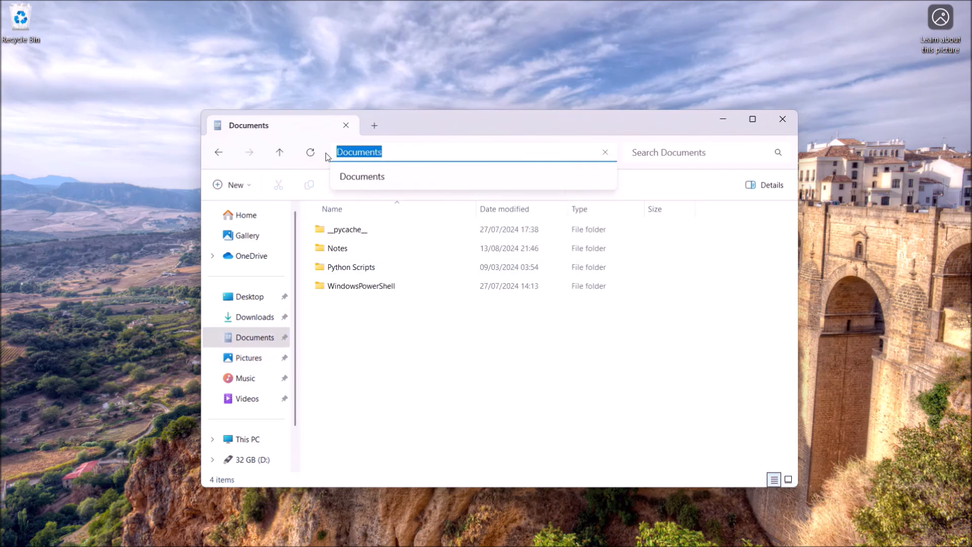
pyautogui.moveTo(395, 196)
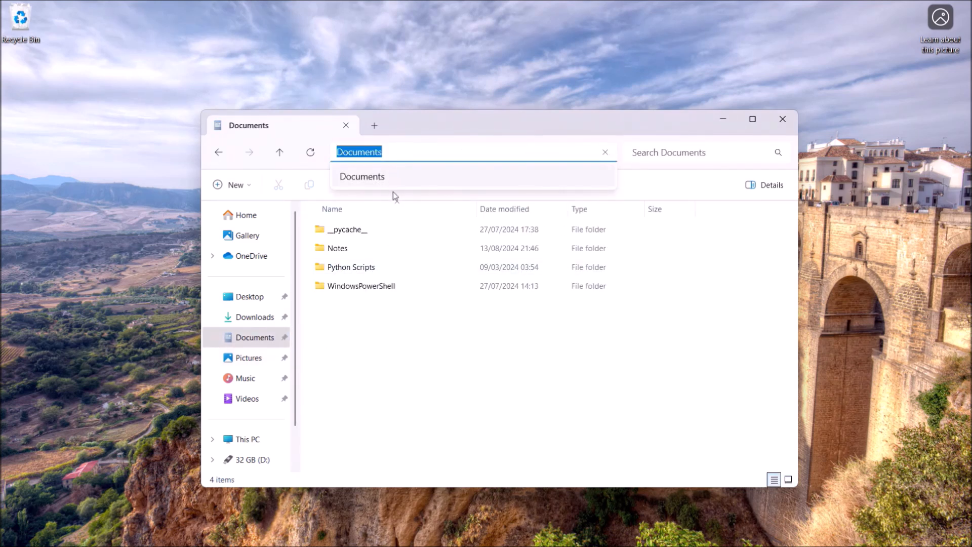
# Navigate between Users, the home folder and Documents to compare their paths
pyautogui.click(248, 439)
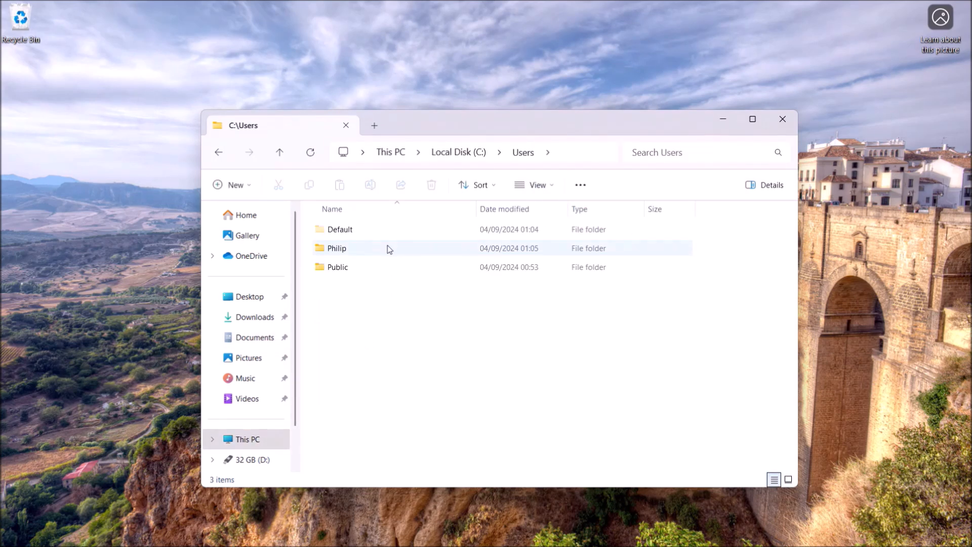
pyautogui.doubleClick(337, 248)
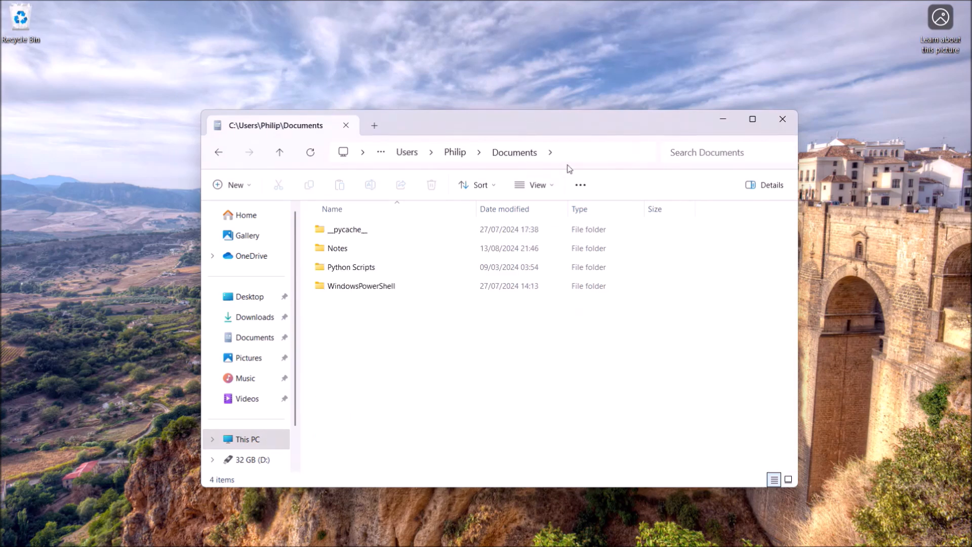
pyautogui.click(255, 338)
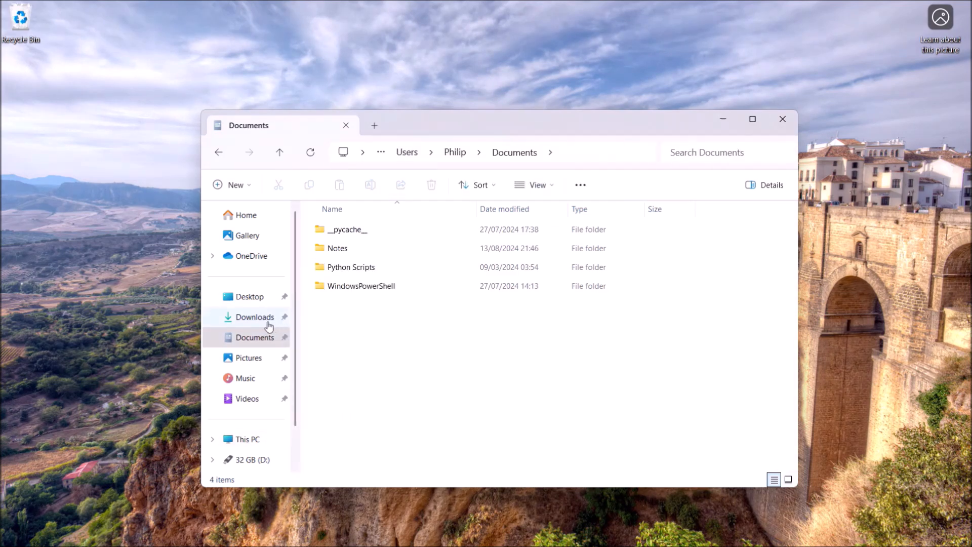
pyautogui.click(249, 439)
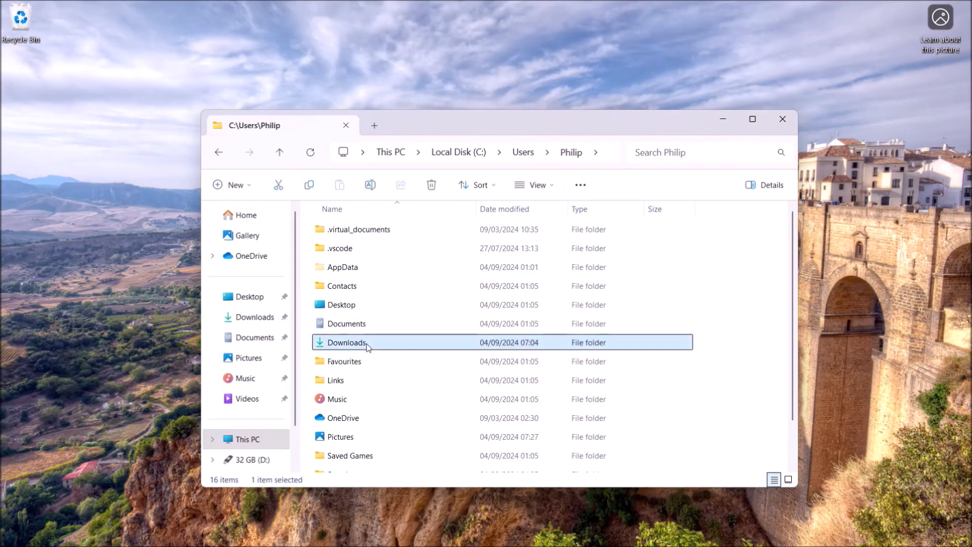
# Visit Downloads, Documents and Pictures, then close the File Explorer window
pyautogui.doubleClick(347, 342)
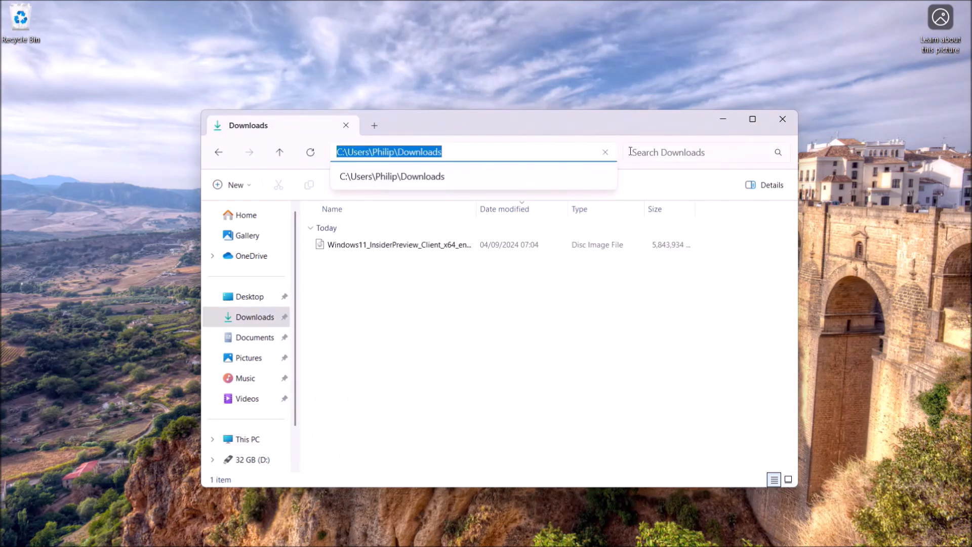
pyautogui.click(254, 337)
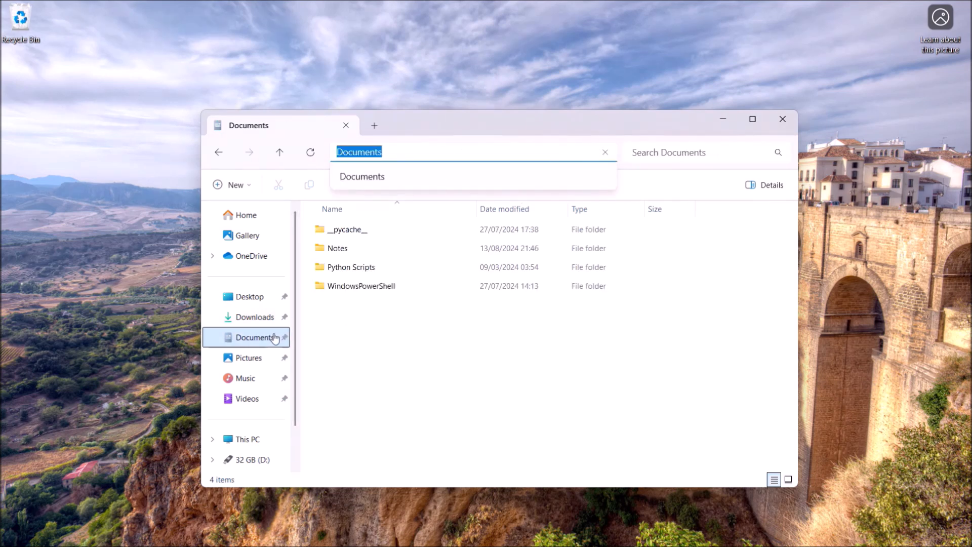
pyautogui.click(249, 358)
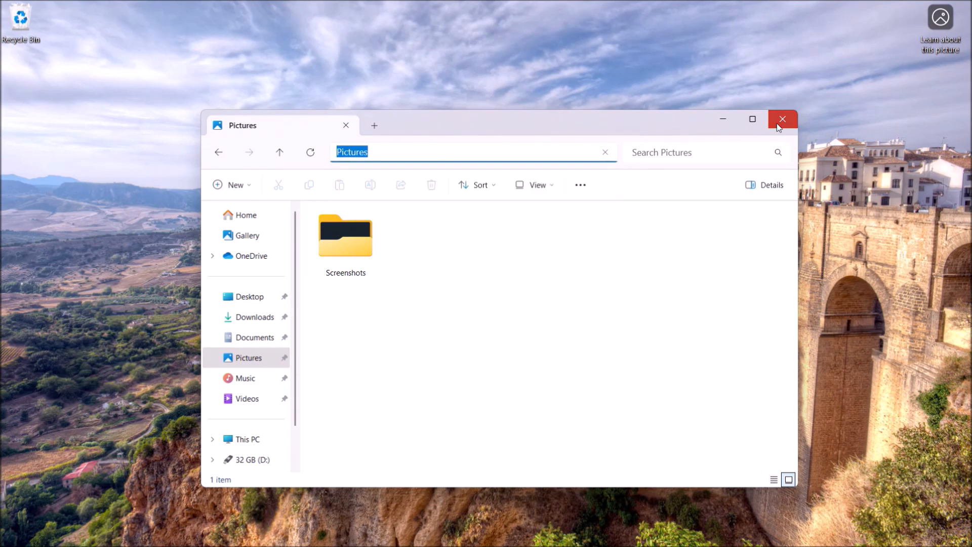
pyautogui.click(783, 119)
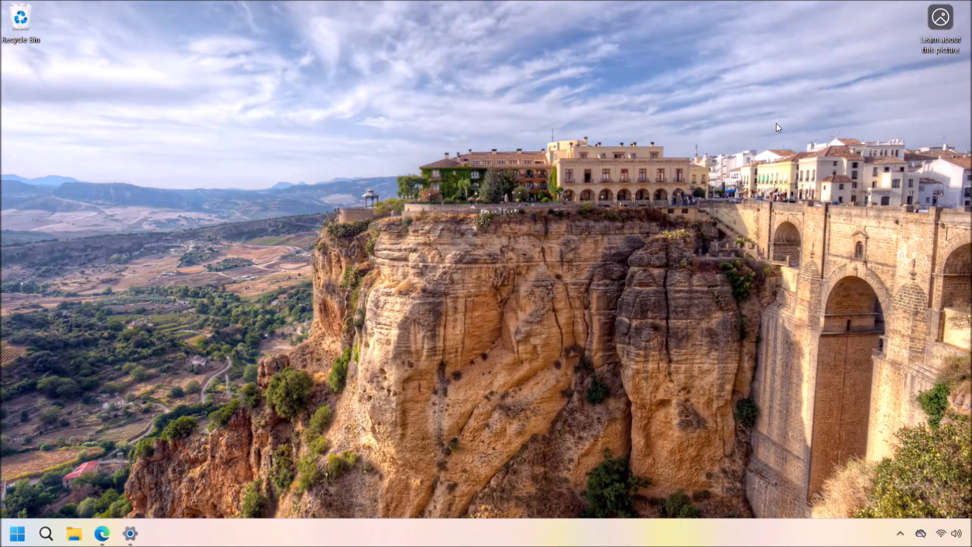